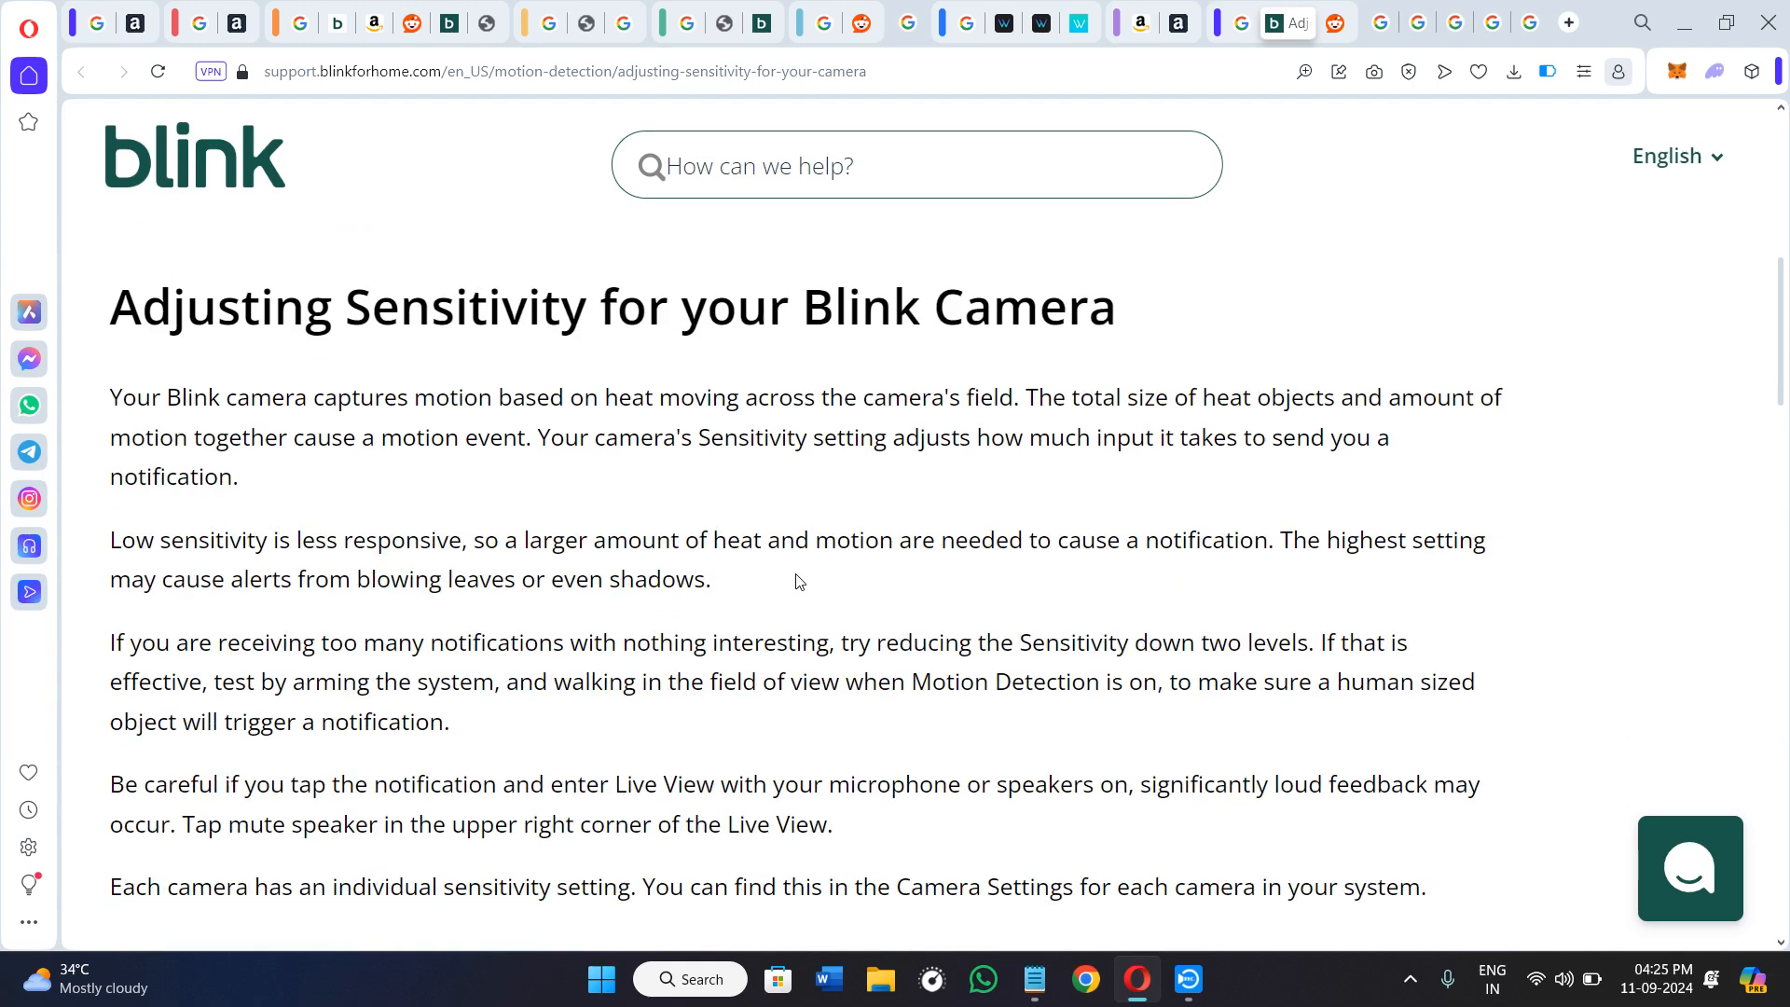
# Read down to 'Choosing High or Low Sensitivity', highlighting the movement-duration phrase and low-sensitivity bullet
pyautogui.scroll(-3)
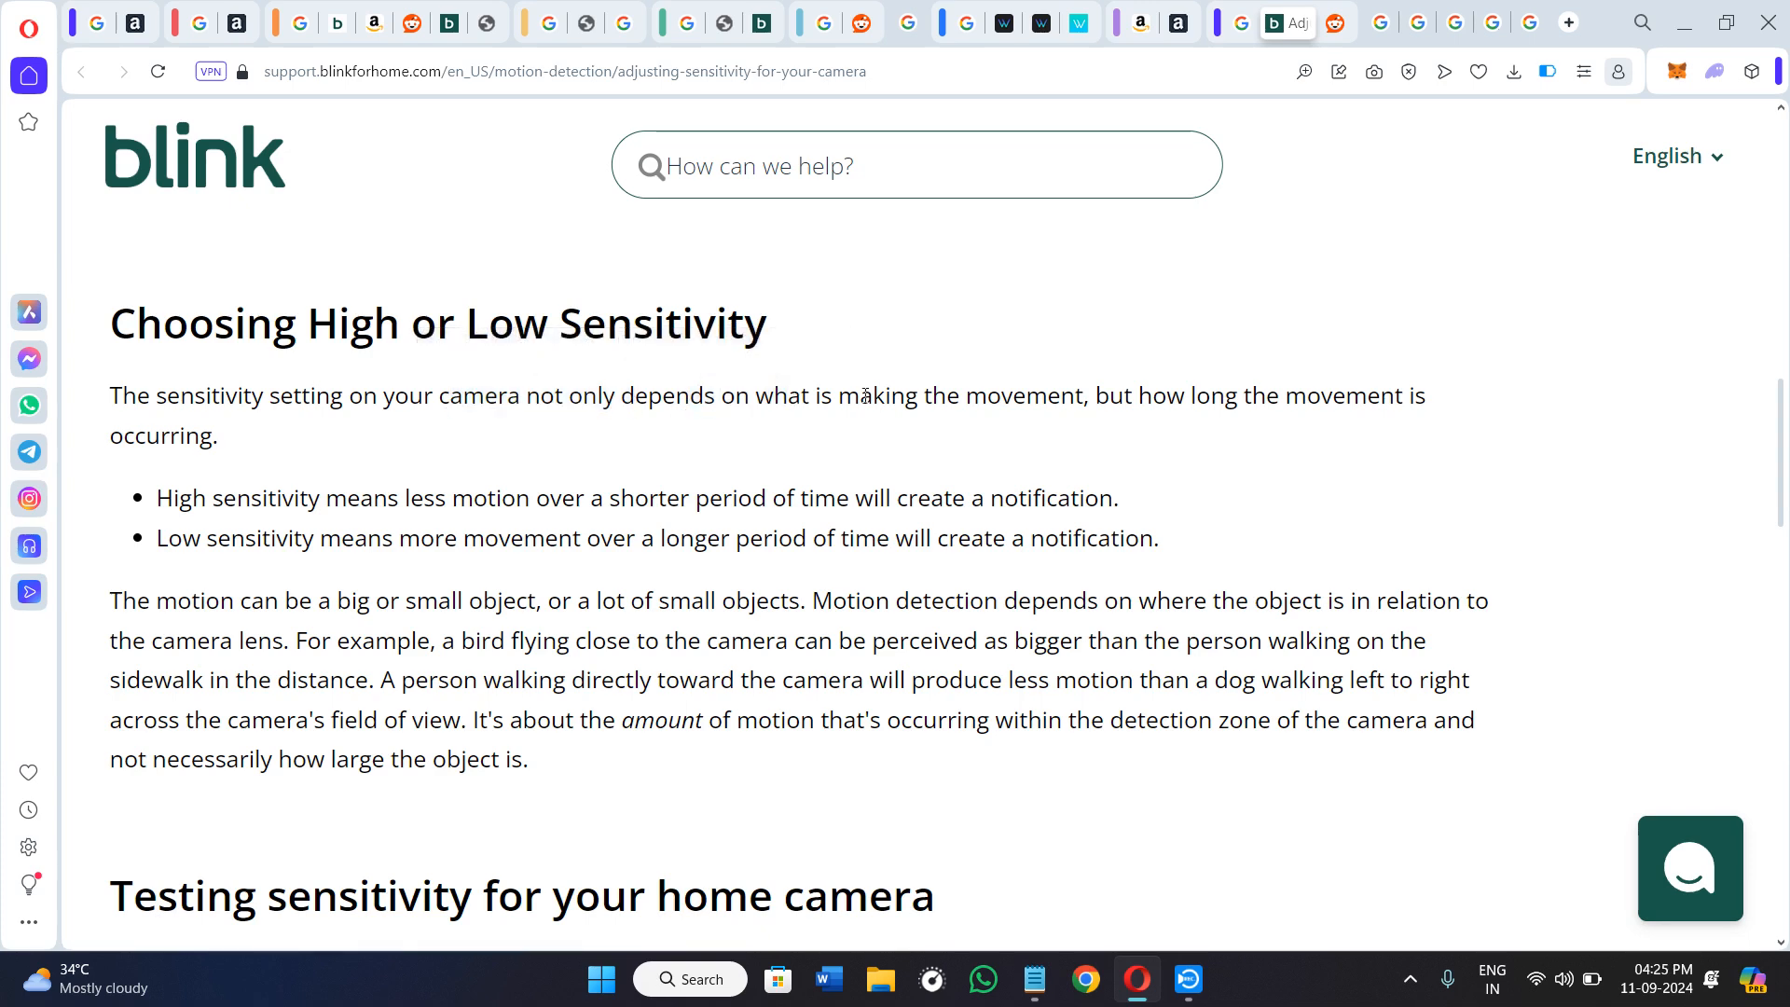
pyautogui.moveTo(1108, 395); pyautogui.dragTo(1265, 395)
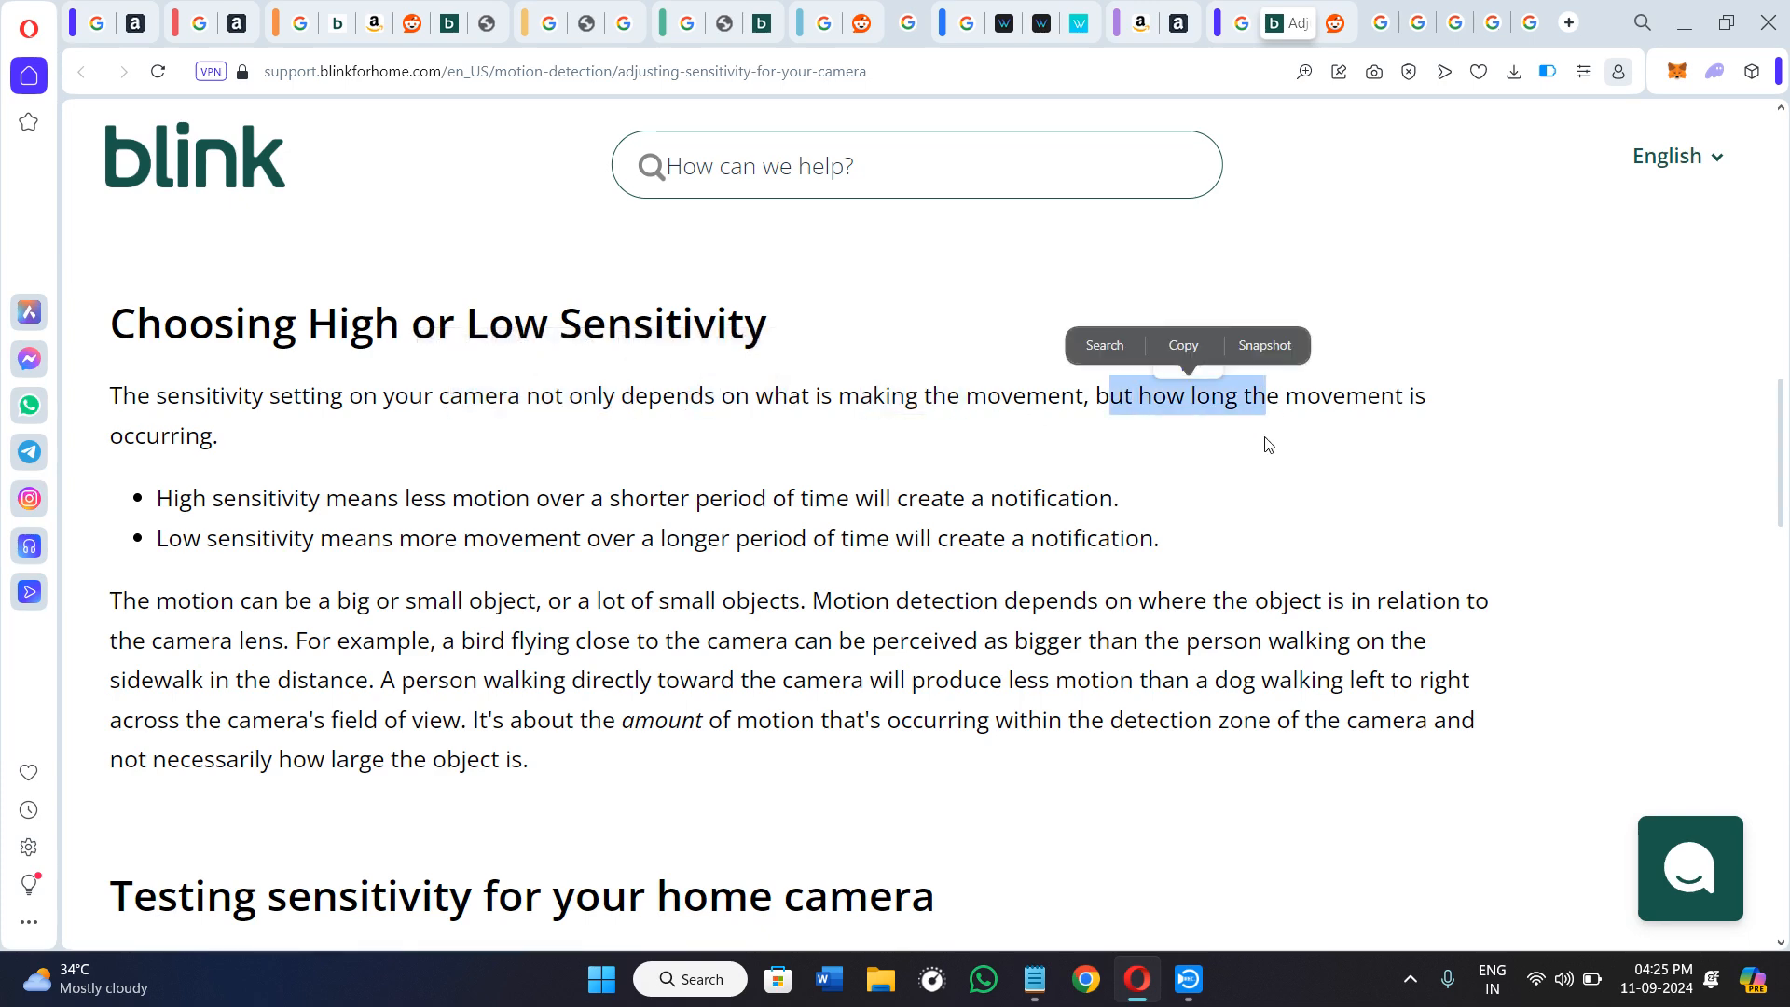
pyautogui.click(160, 505)
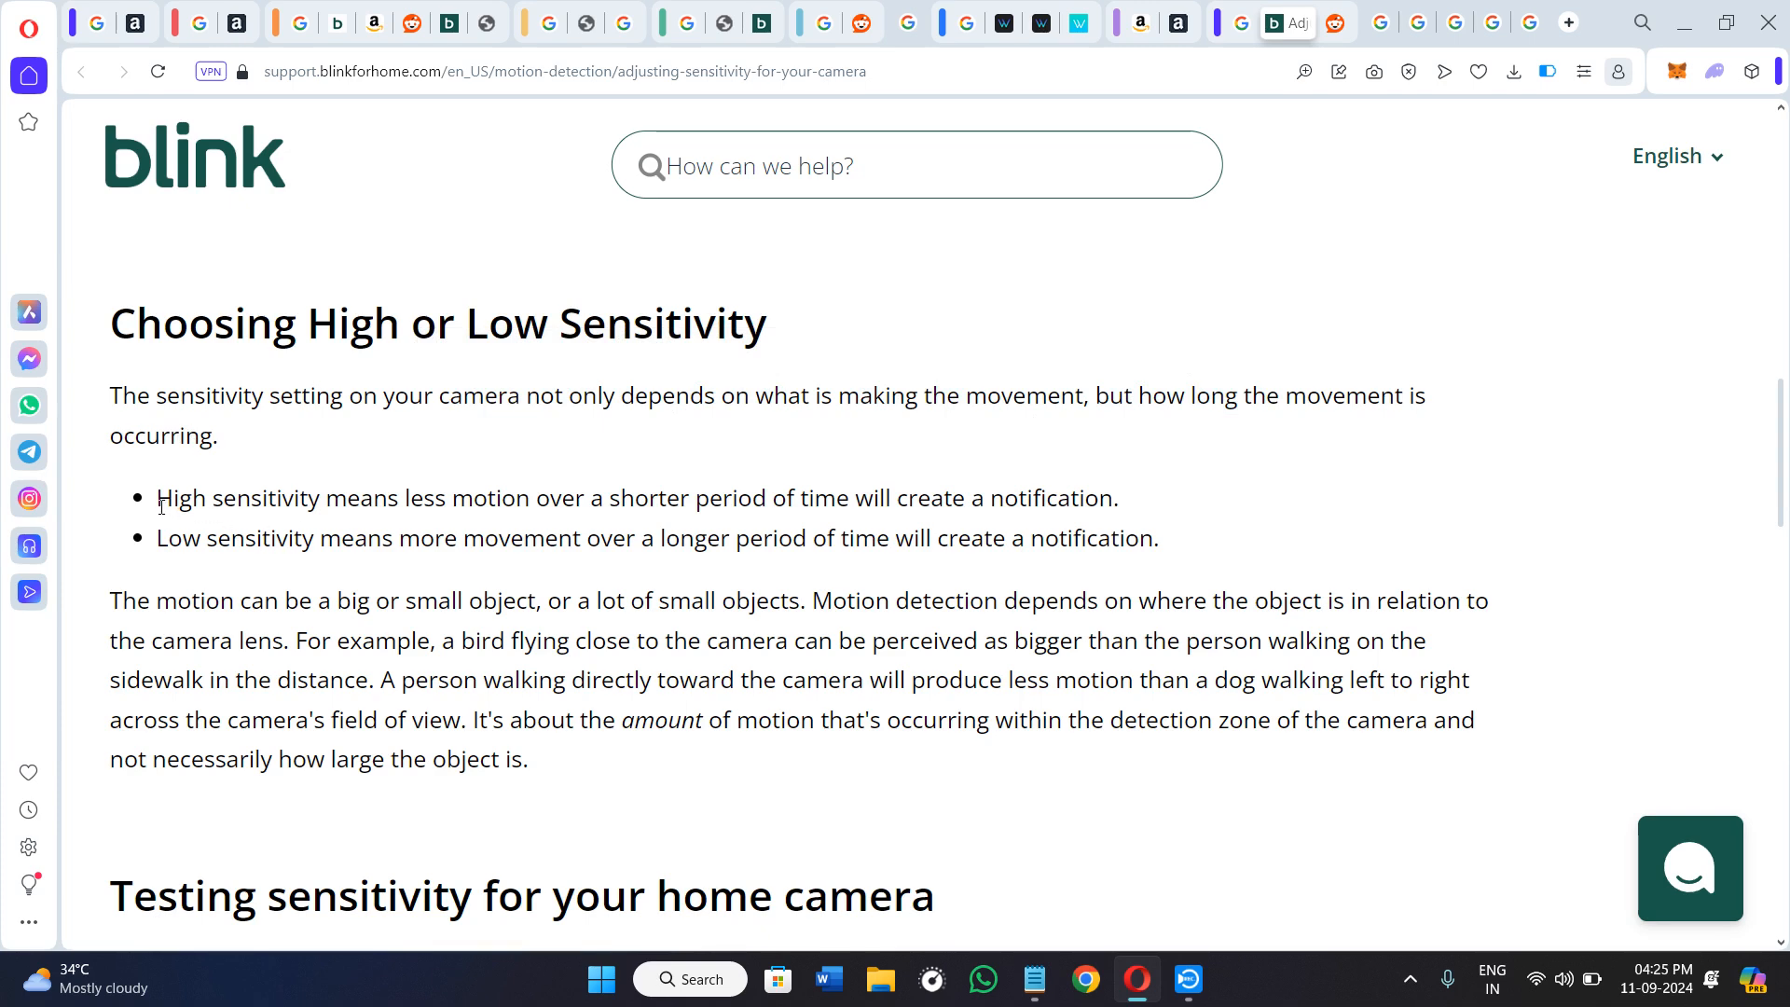
pyautogui.moveTo(403, 498); pyautogui.dragTo(583, 498)
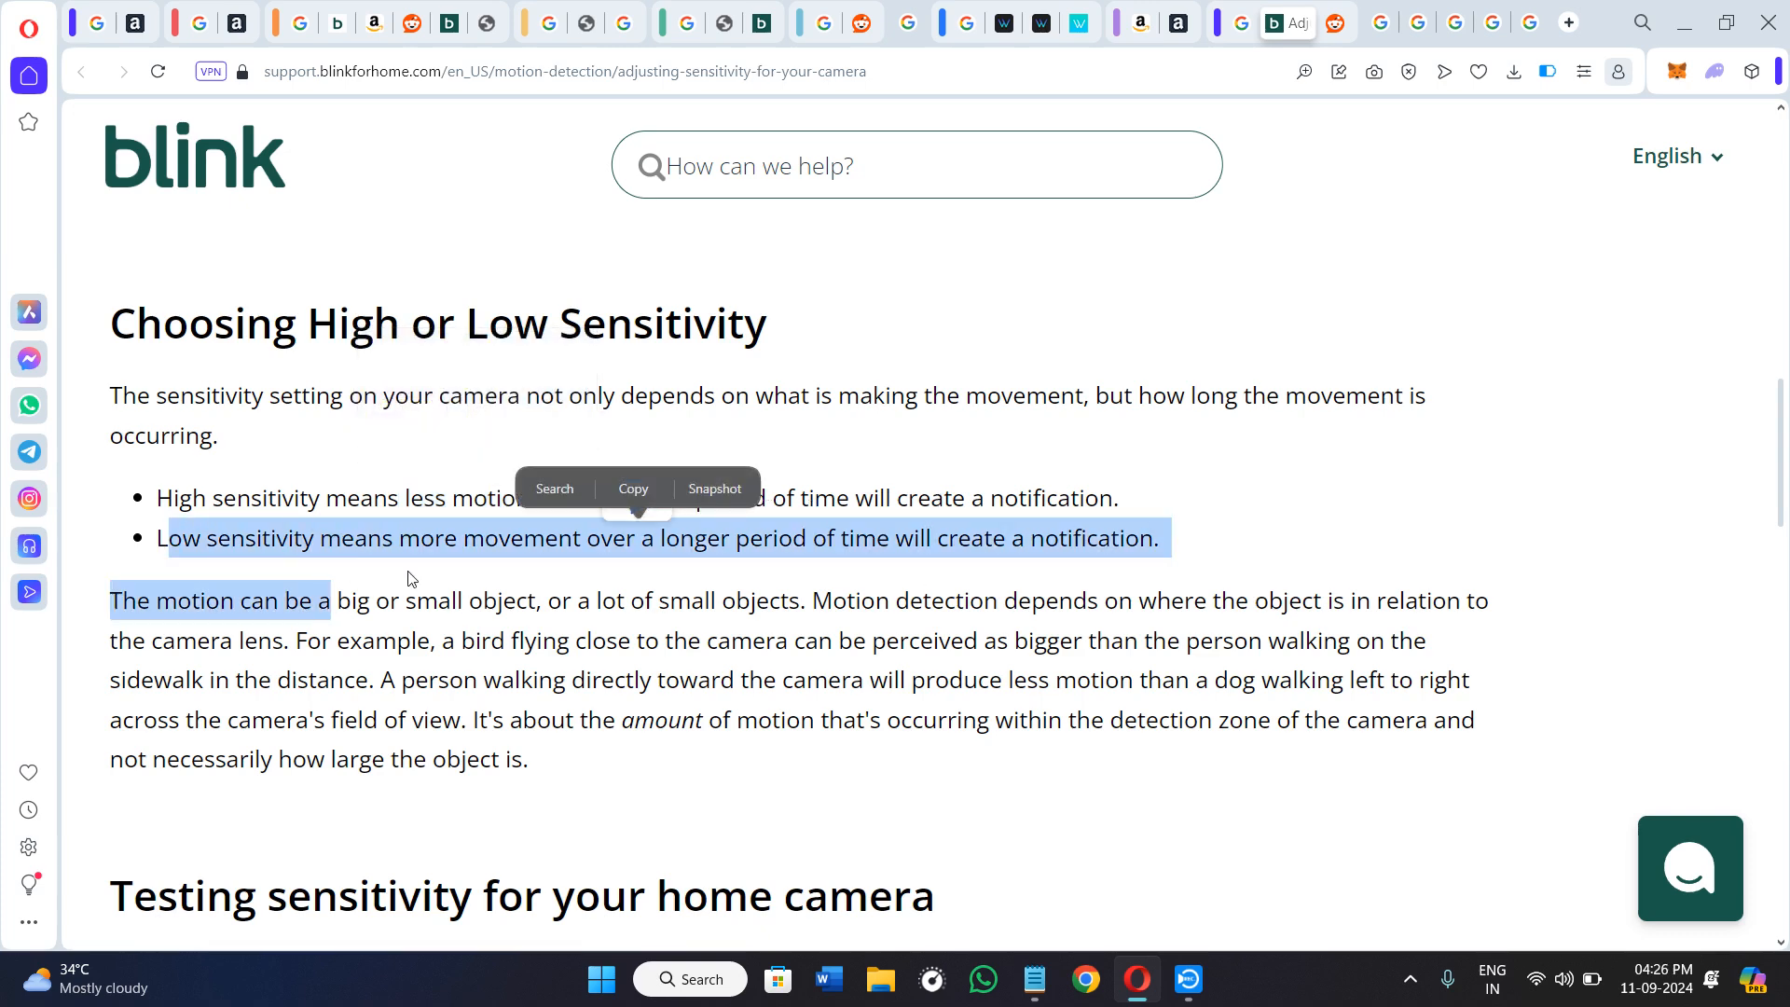
pyautogui.click(626, 551)
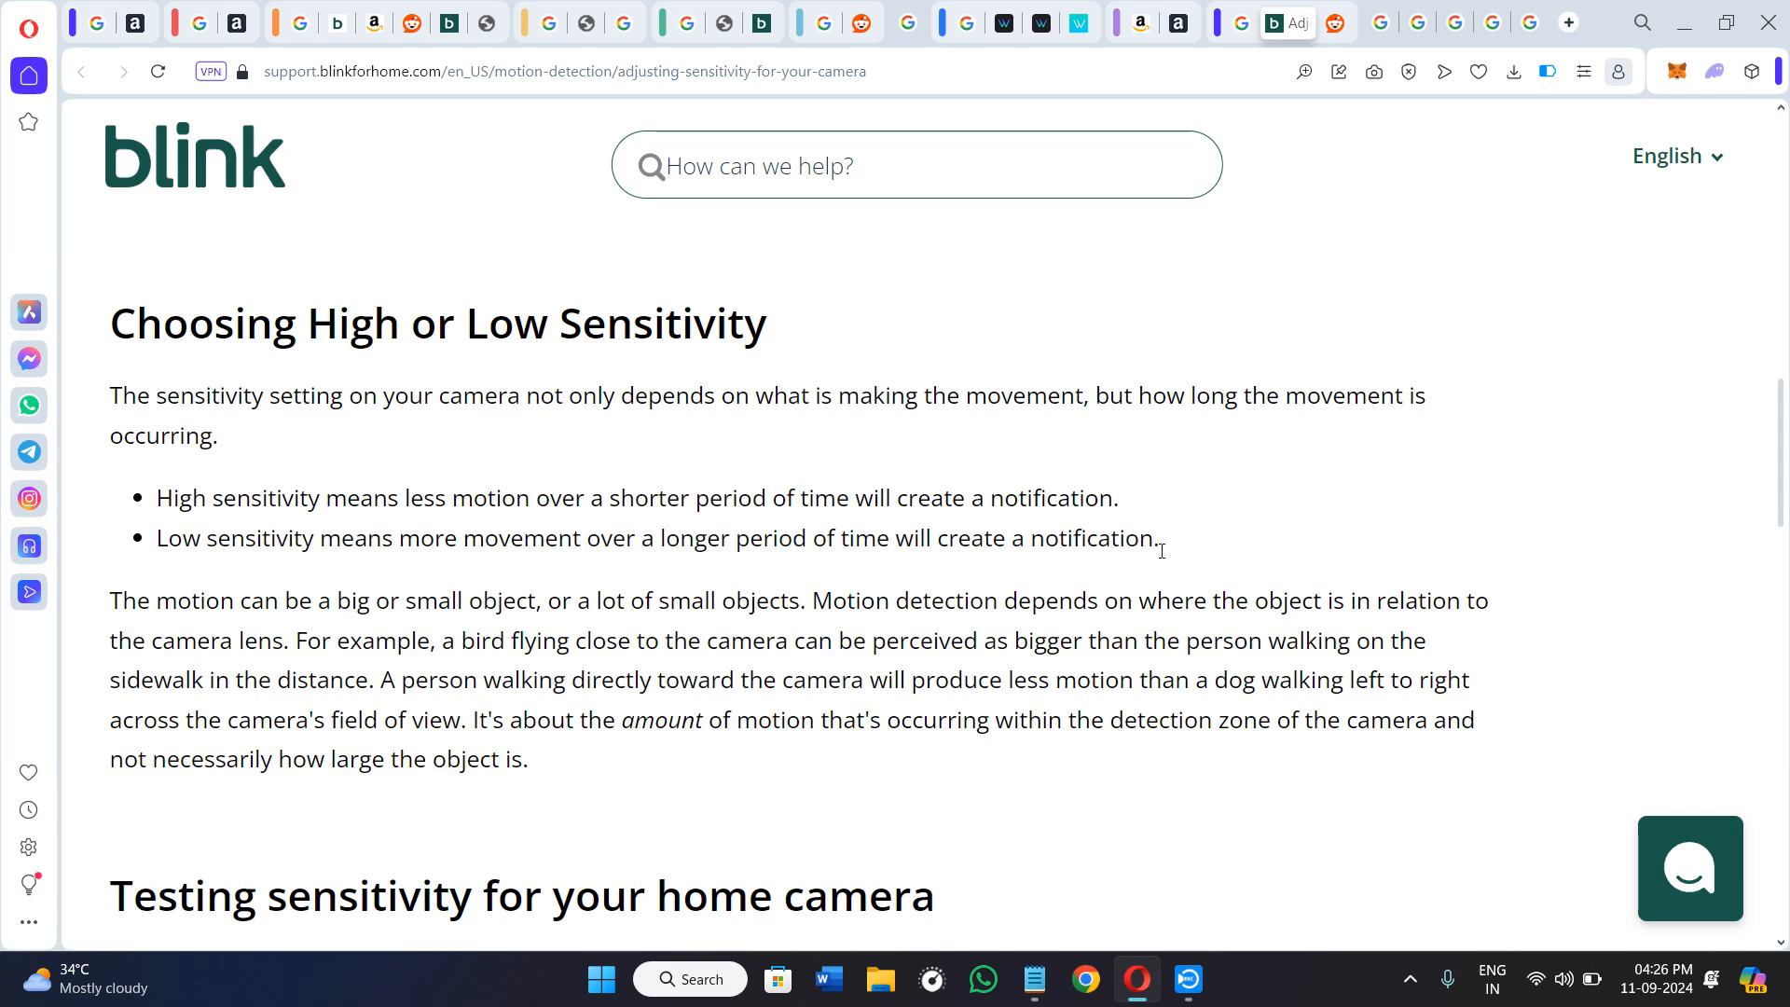
# Scroll to the home camera testing steps and clear the highlight on step 1
pyautogui.scroll(-3)
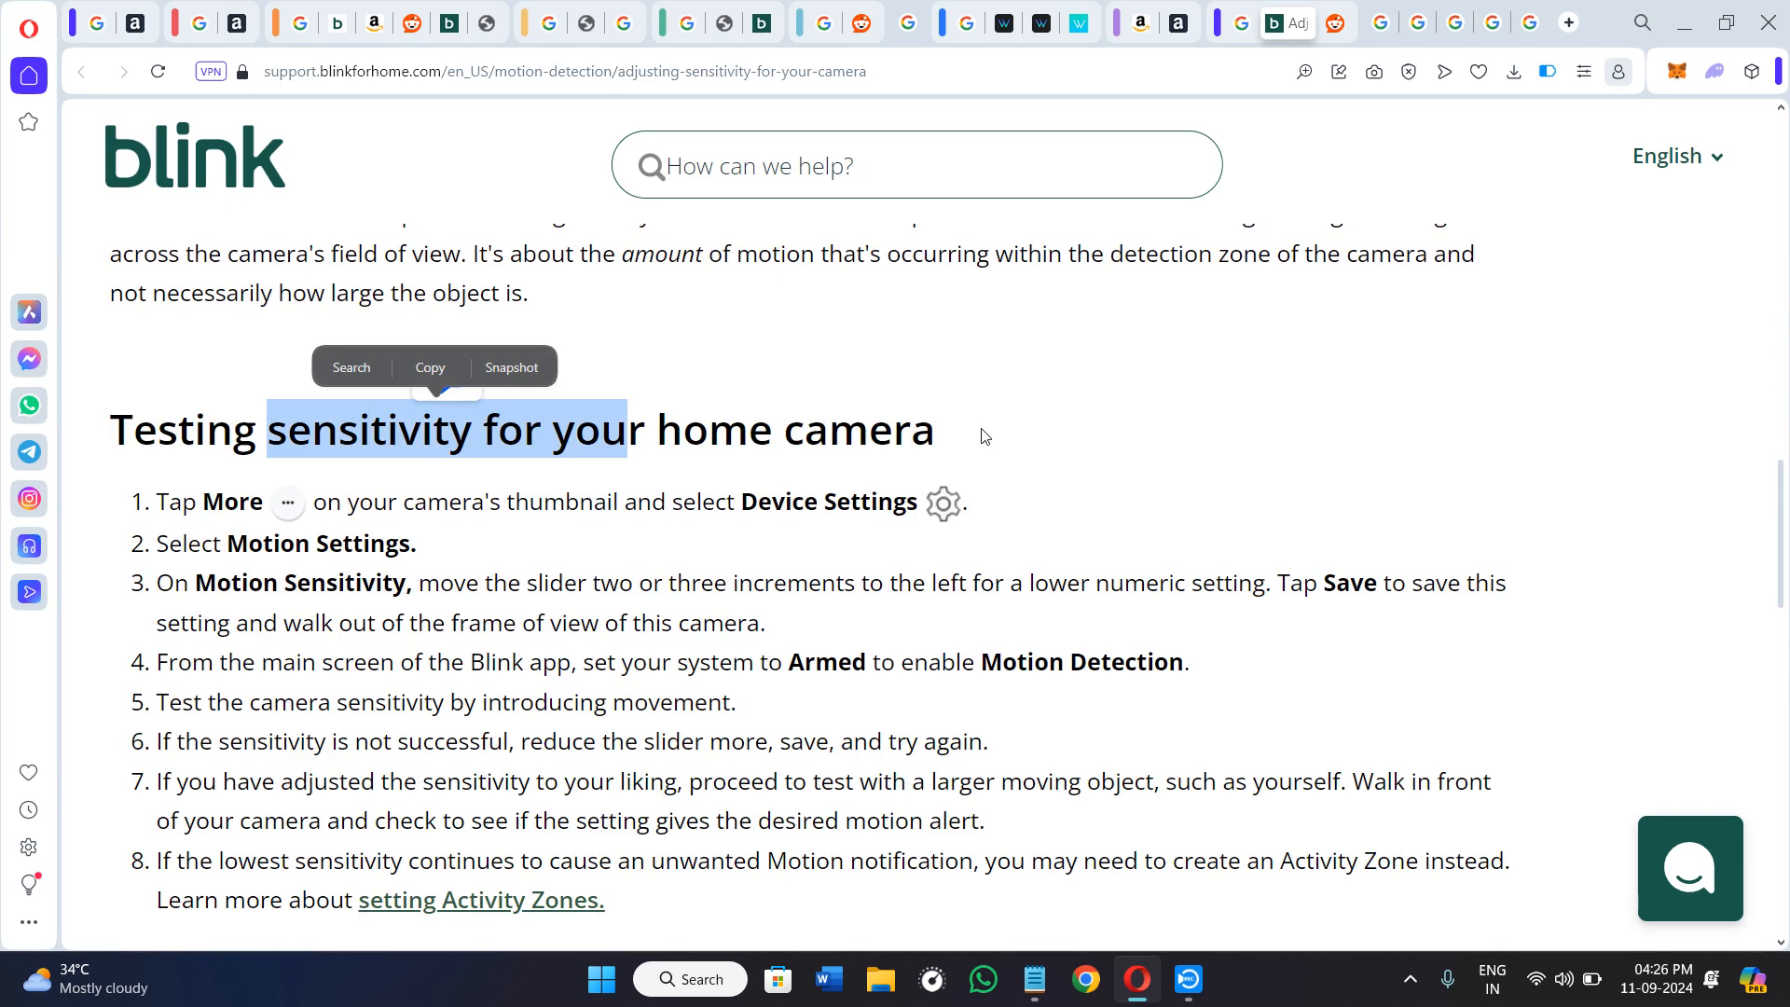
pyautogui.scroll(-3)
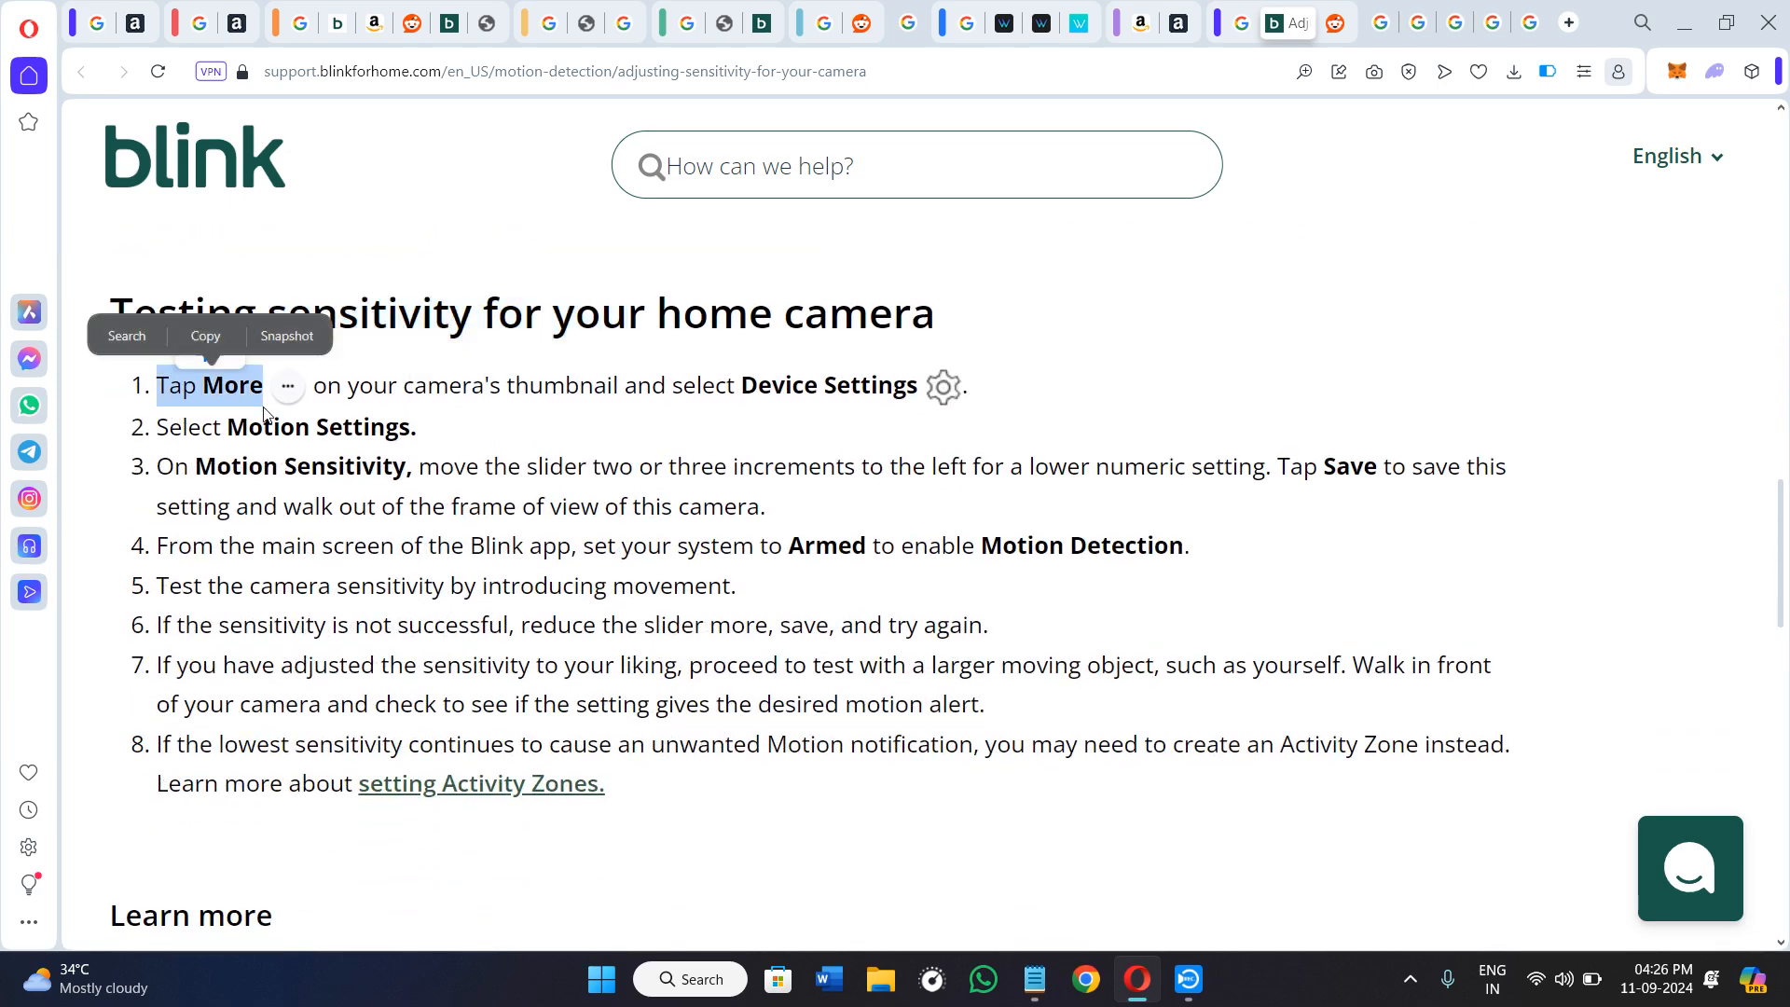
pyautogui.click(603, 414)
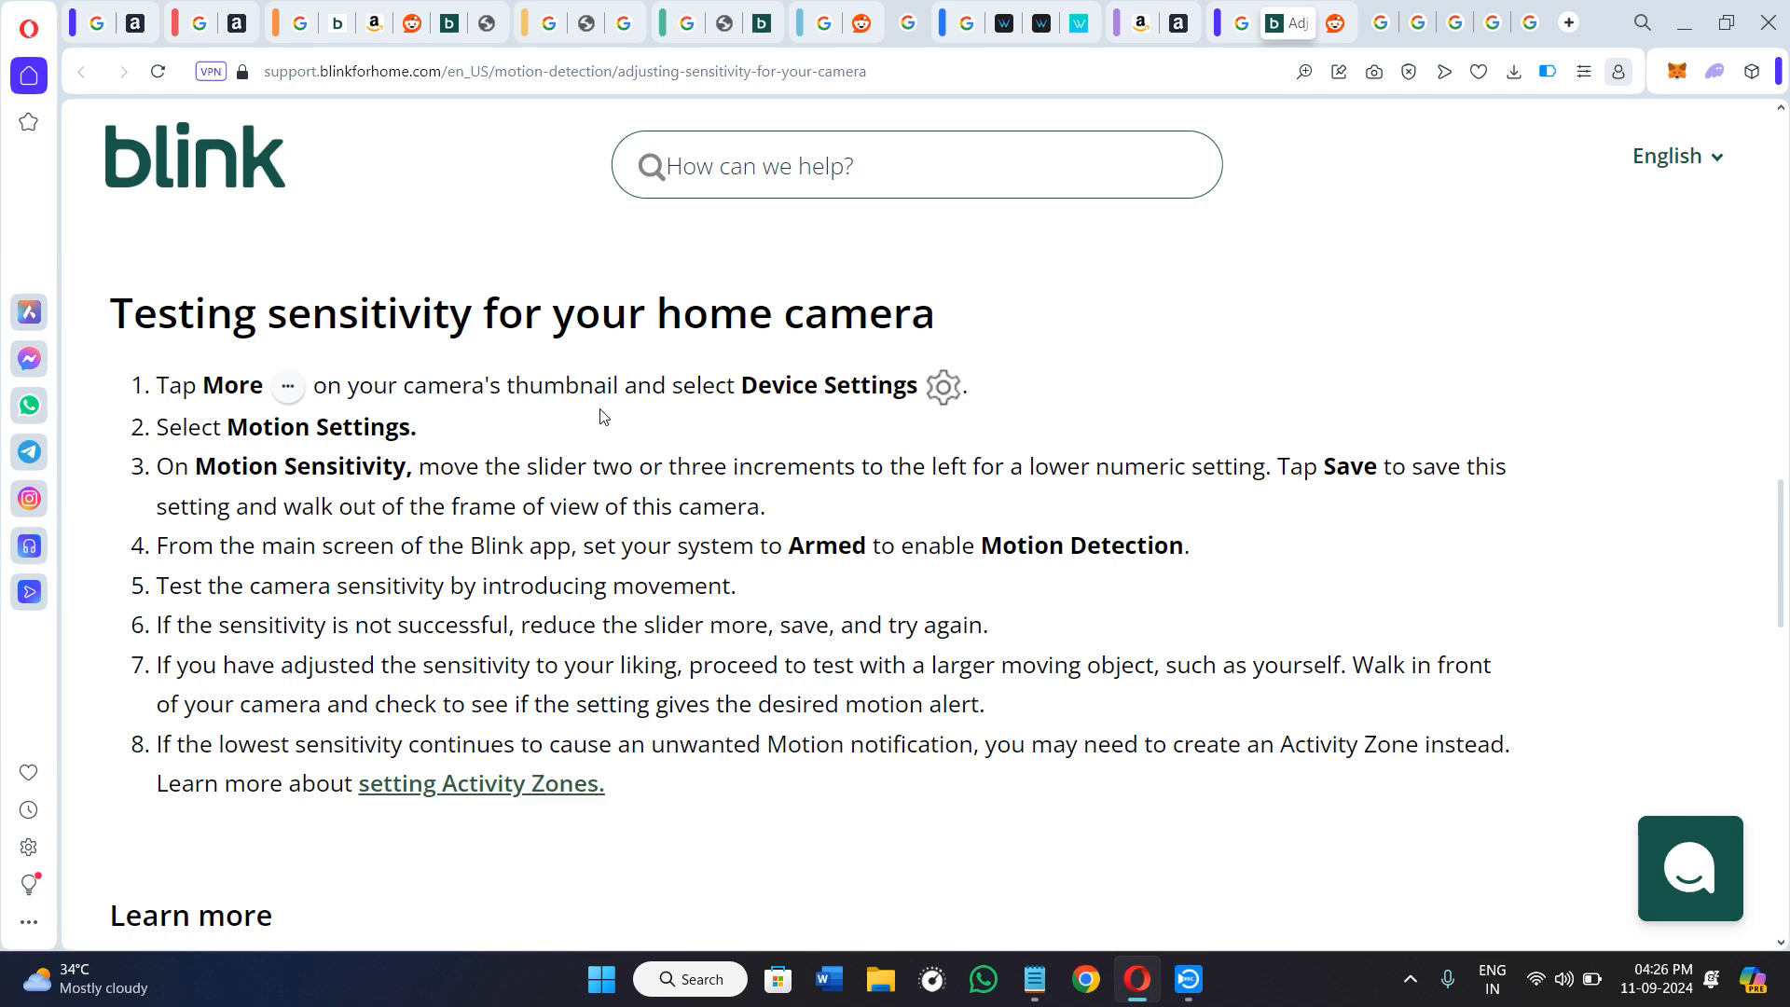
pyautogui.doubleClick(827, 385)
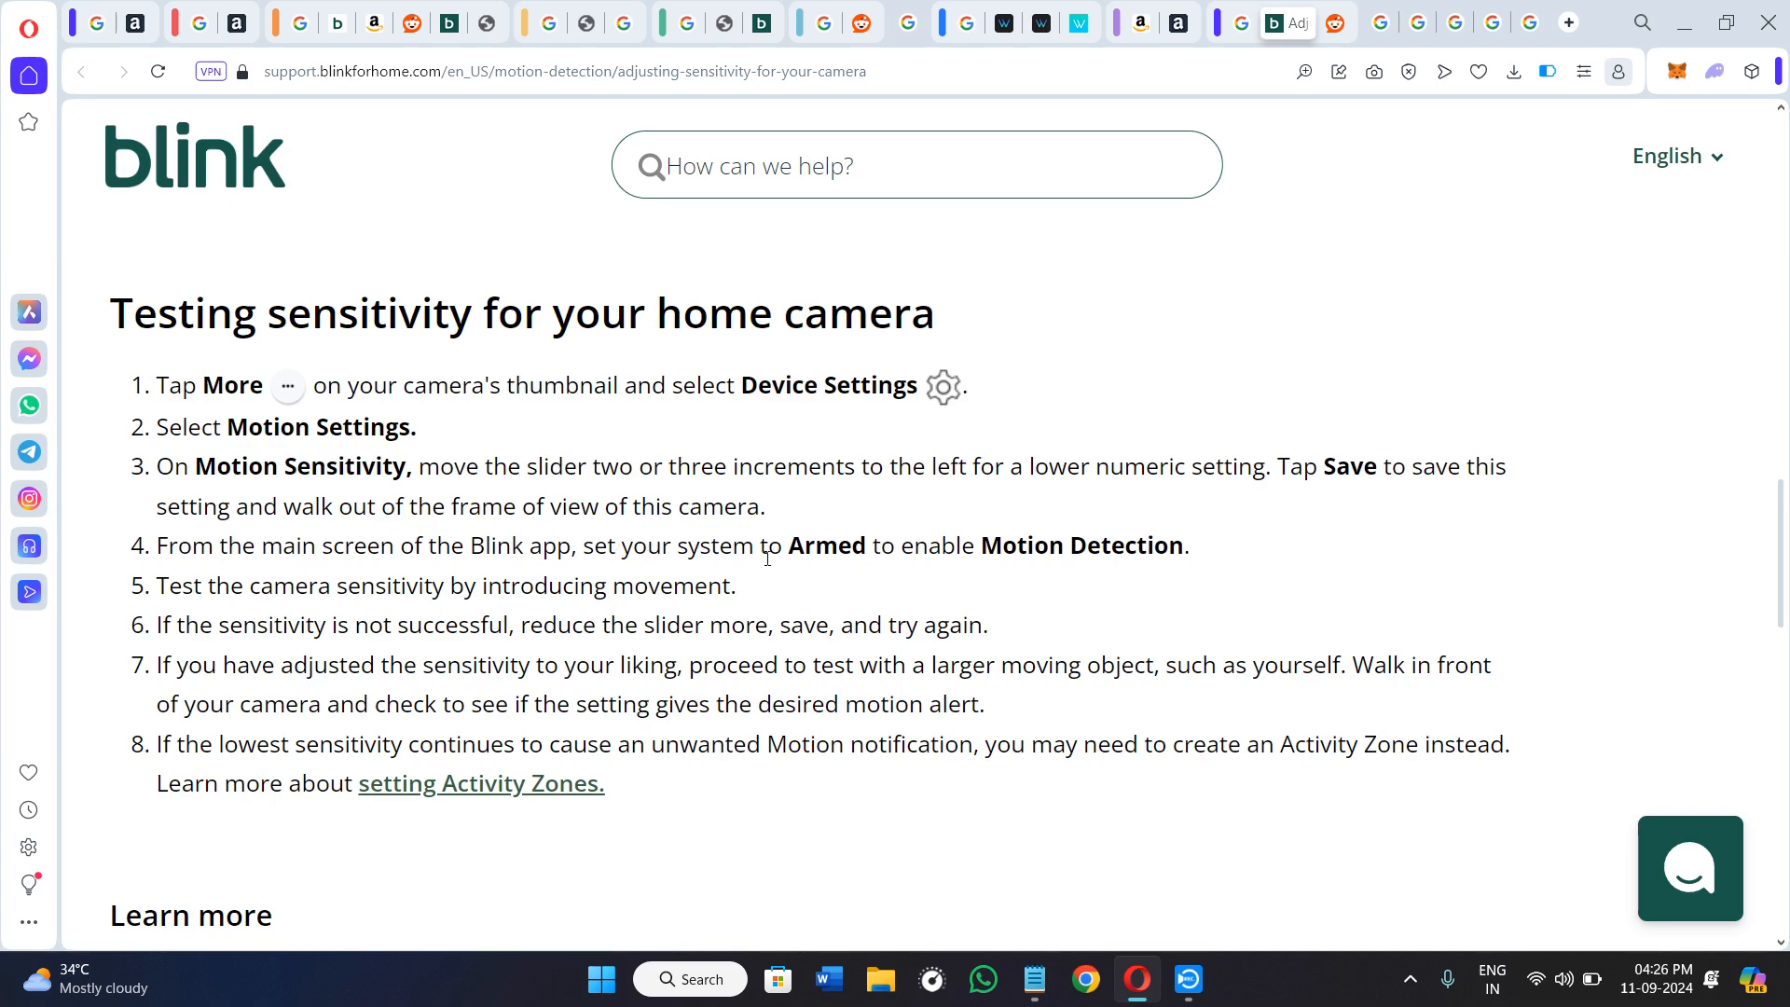
# Highlight 'Motion Detection' in step 4, the movement phrase in step 5, and 'proceed' in step 7
pyautogui.doubleClick(1083, 545)
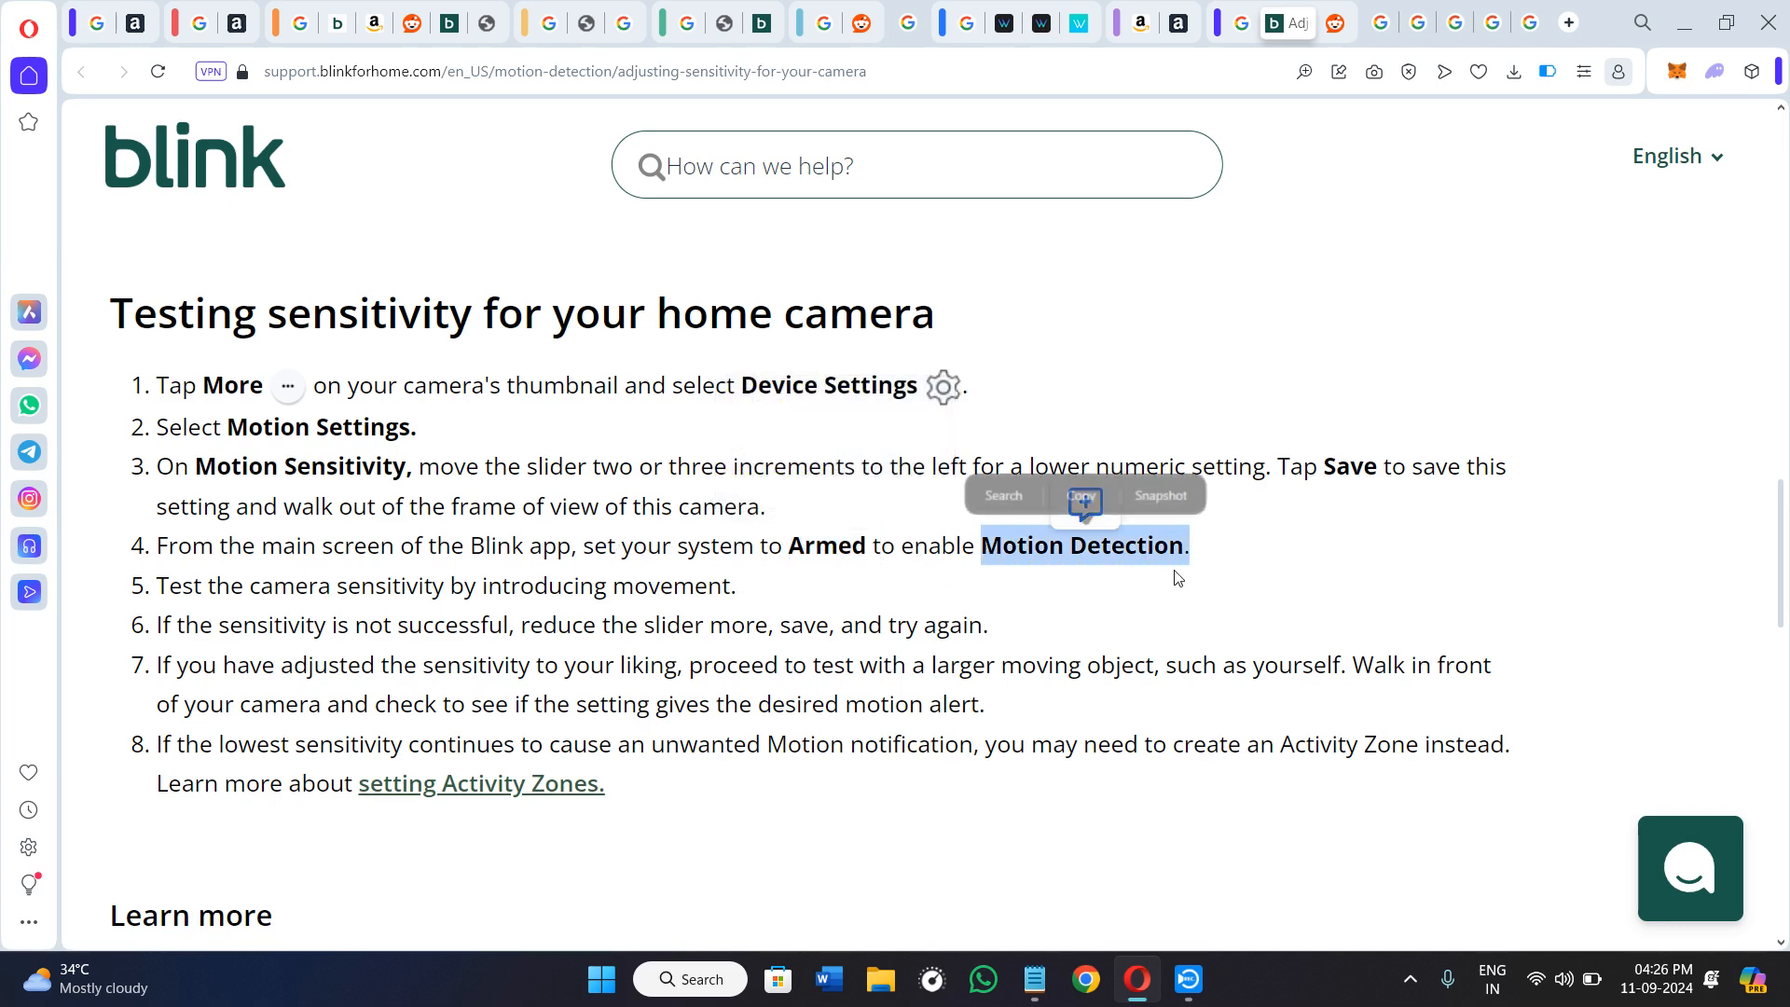
pyautogui.moveTo(157, 585); pyautogui.dragTo(445, 585)
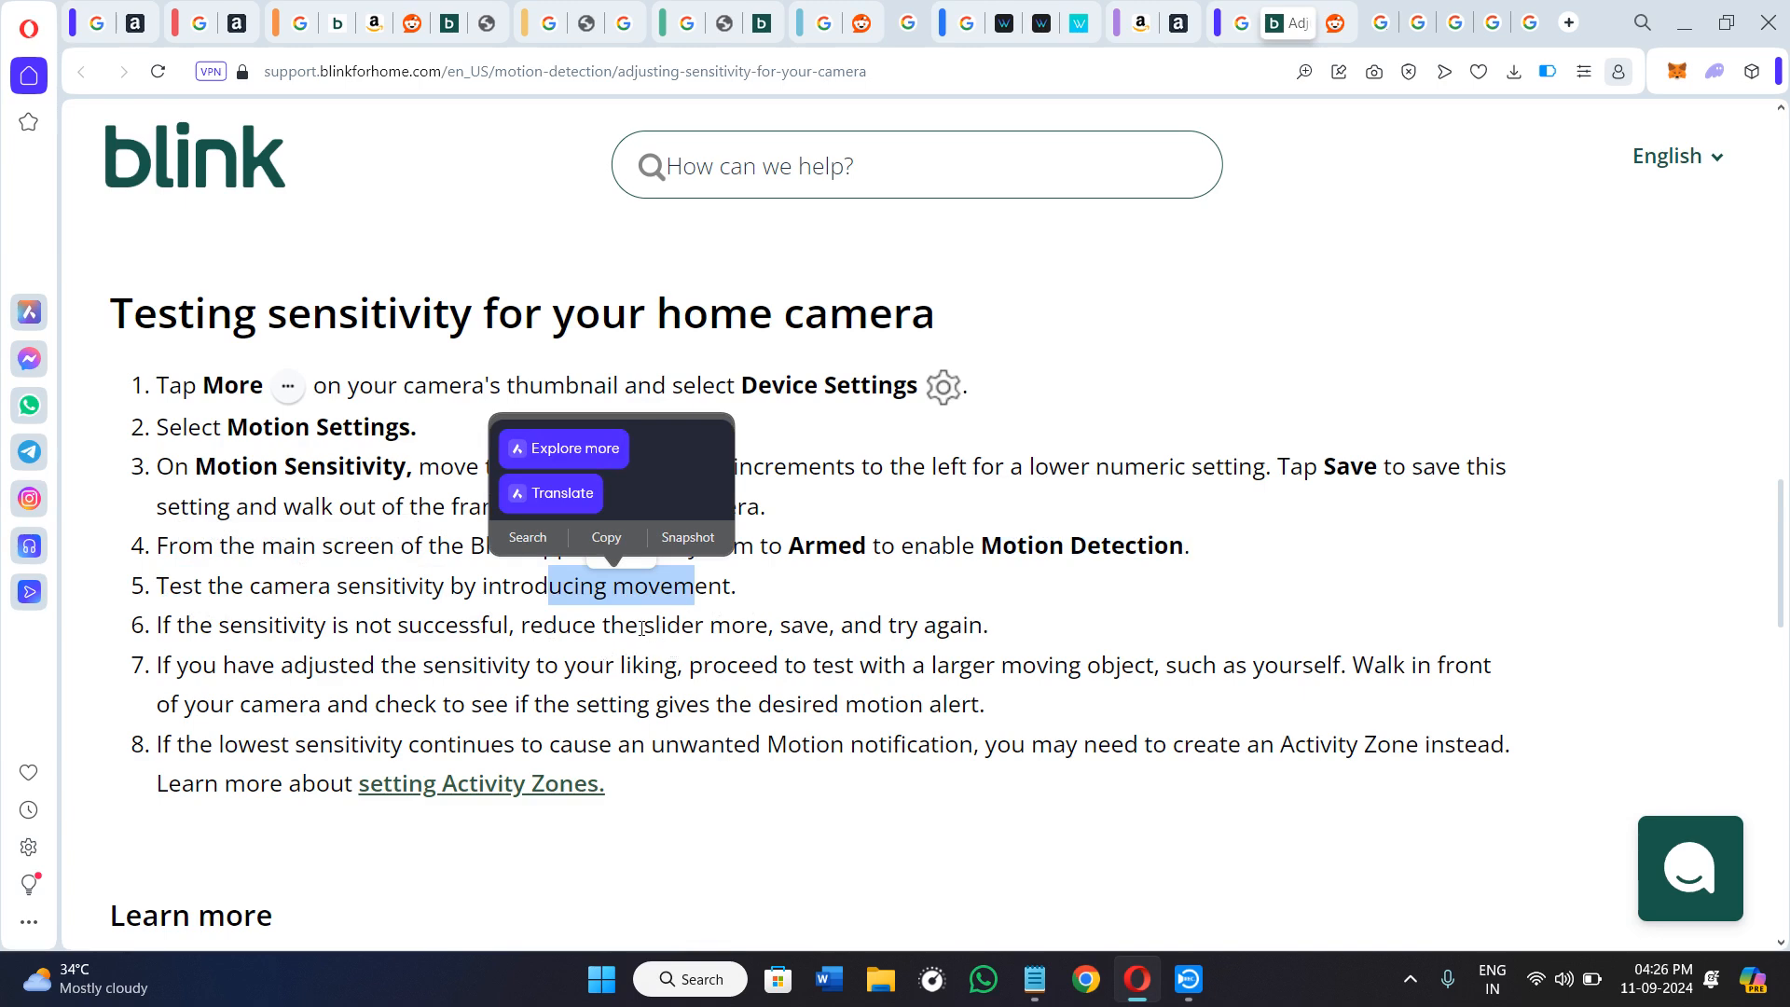
pyautogui.moveTo(784, 632)
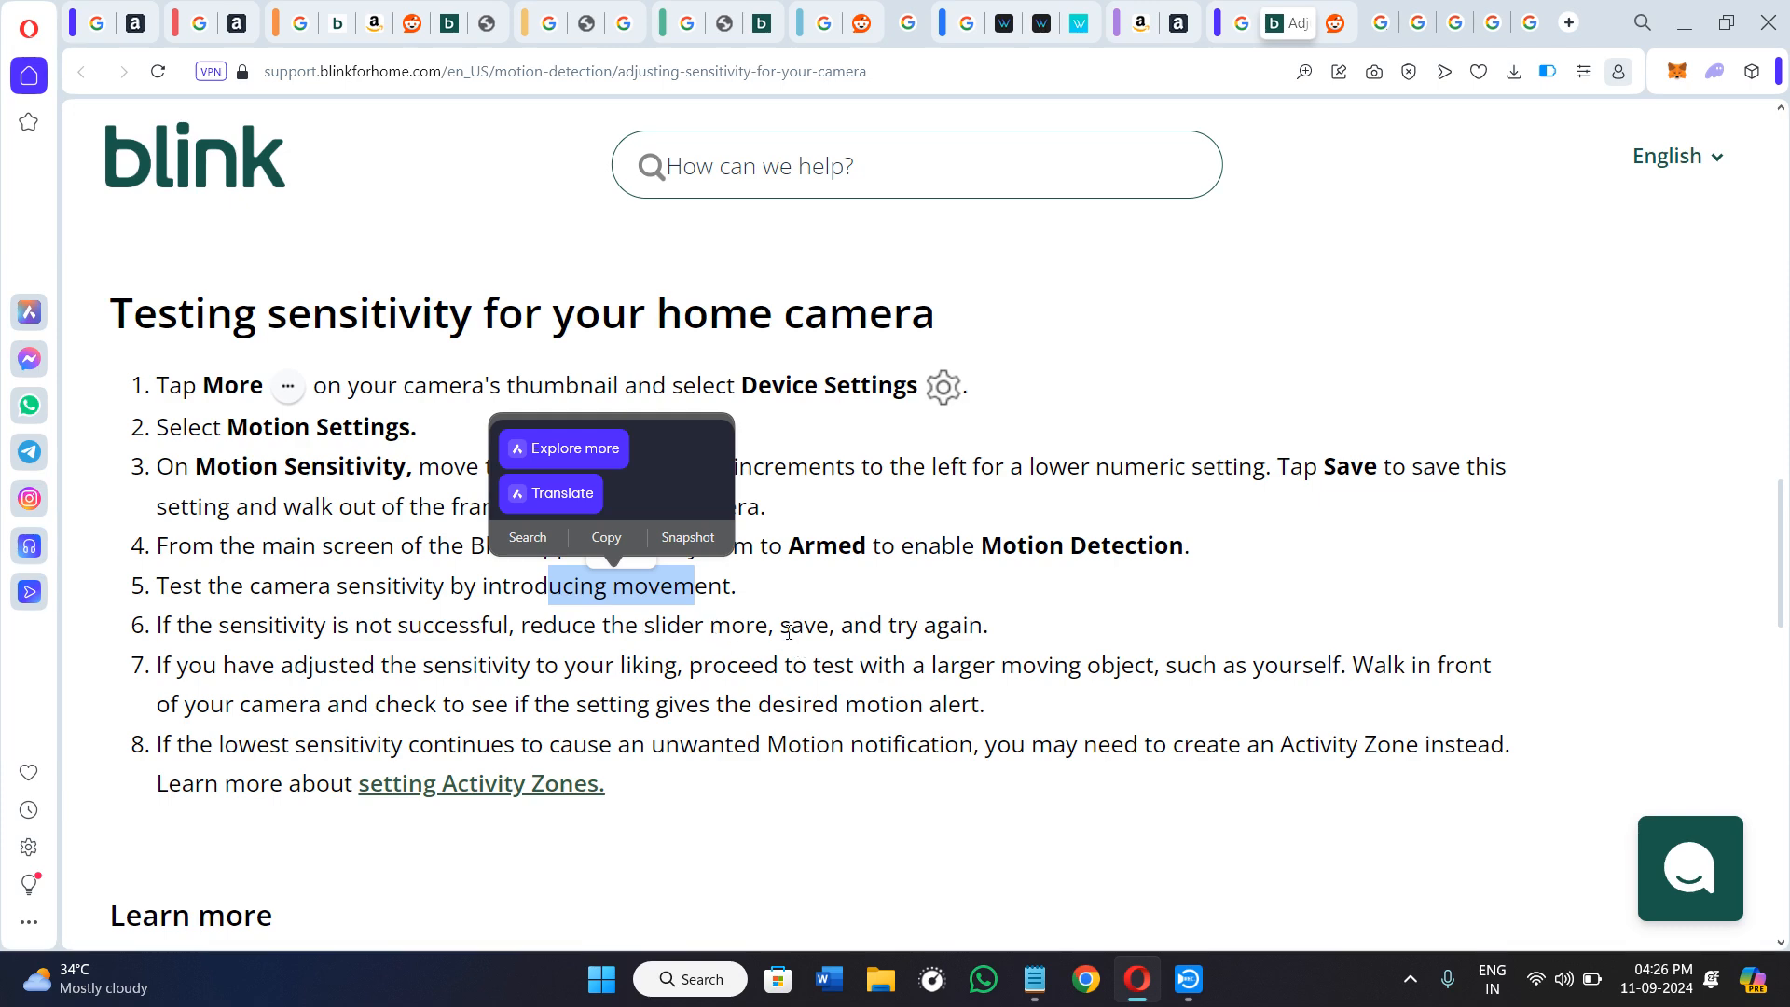
pyautogui.moveTo(787, 628)
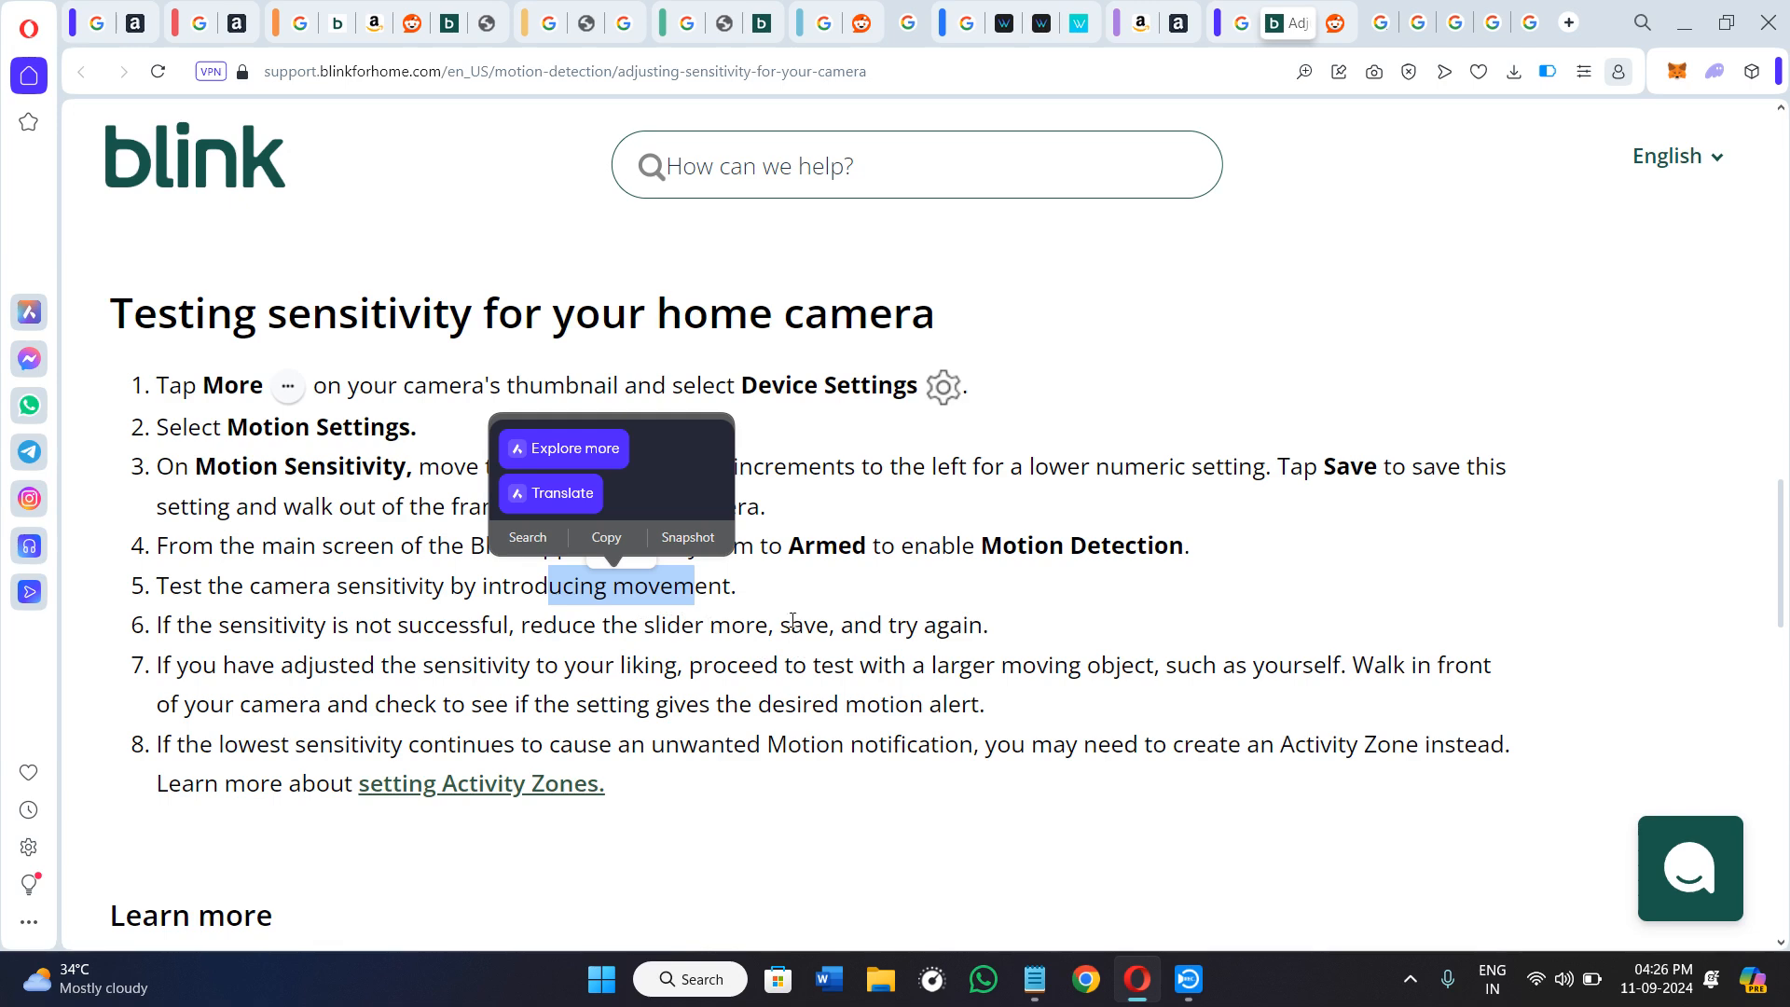
pyautogui.doubleClick(746, 665)
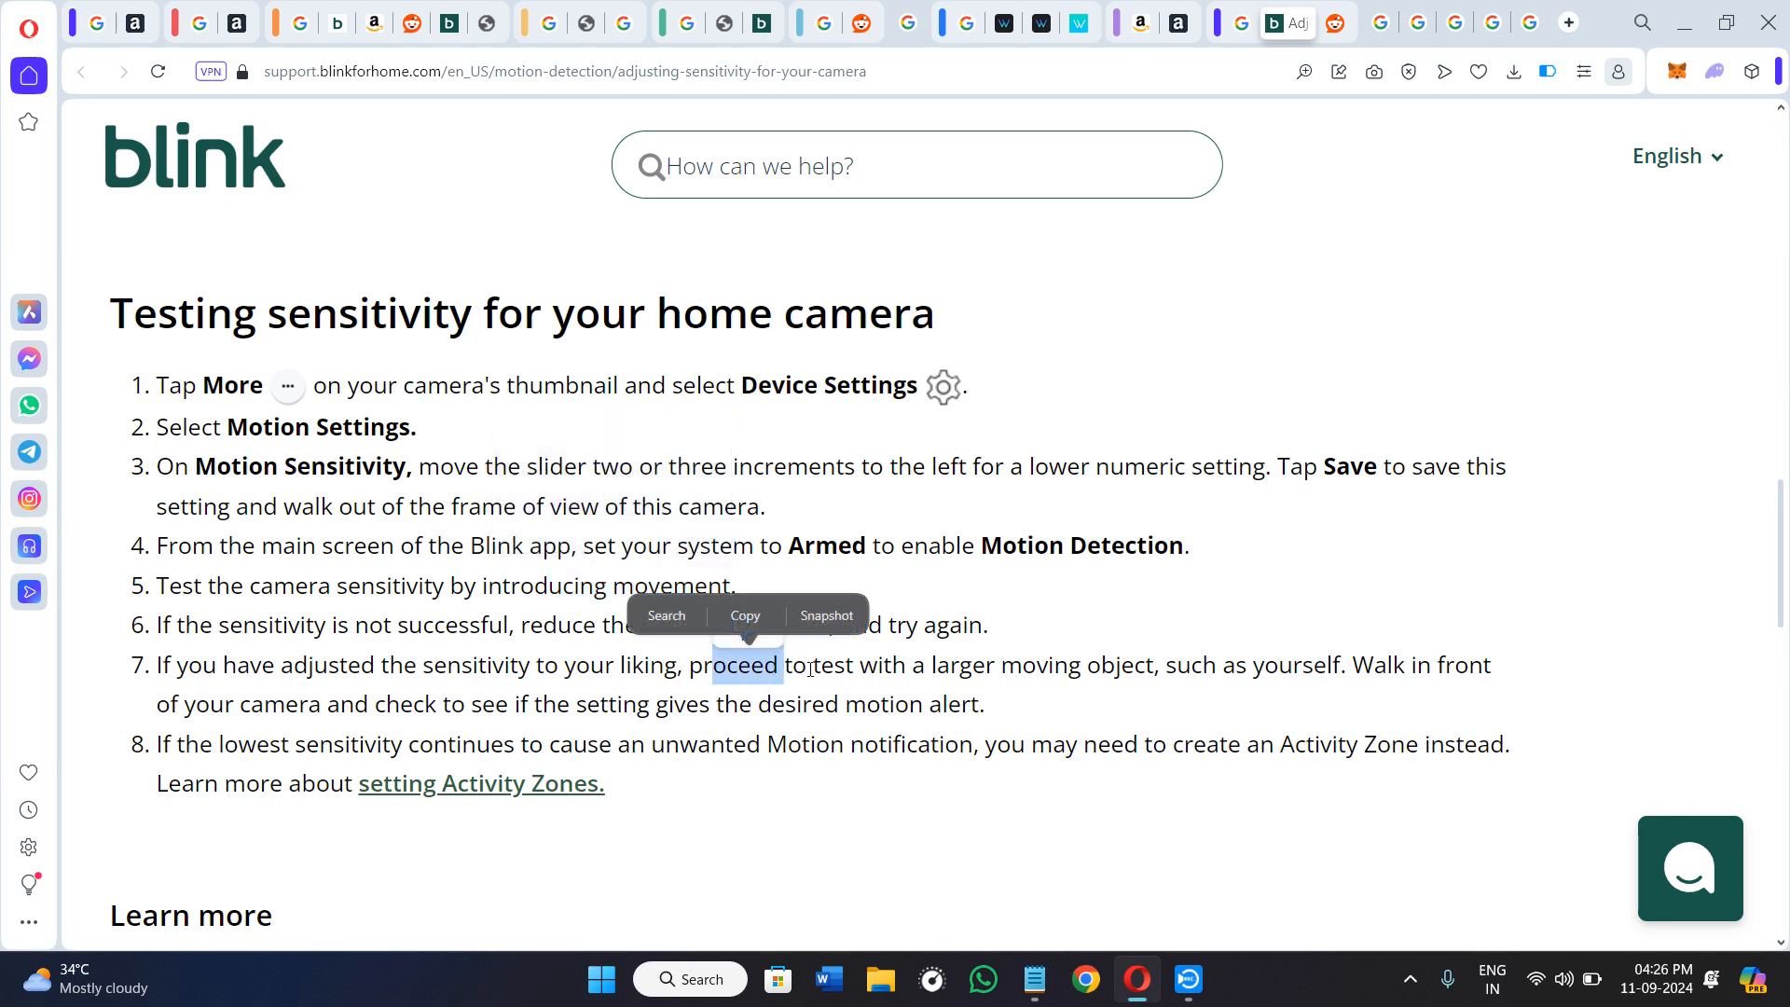
pyautogui.click(1104, 680)
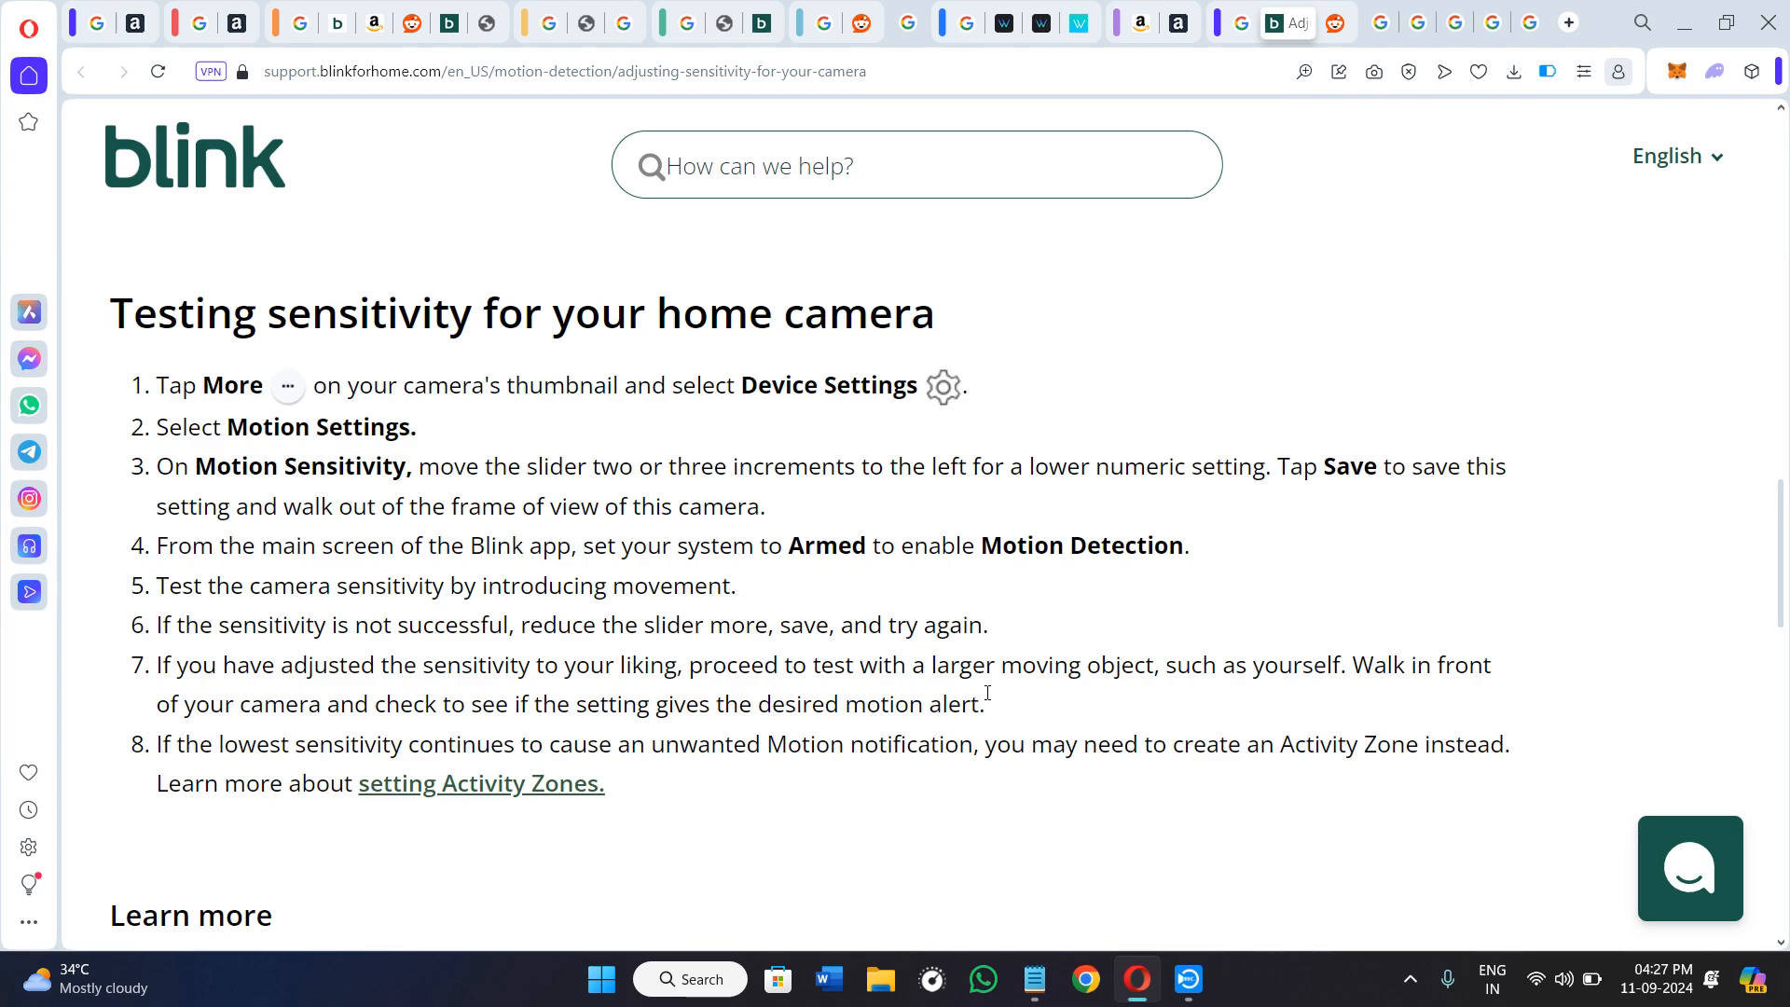
# Scroll back up to the paragraph on detection depending on motion amount
pyautogui.scroll(3)
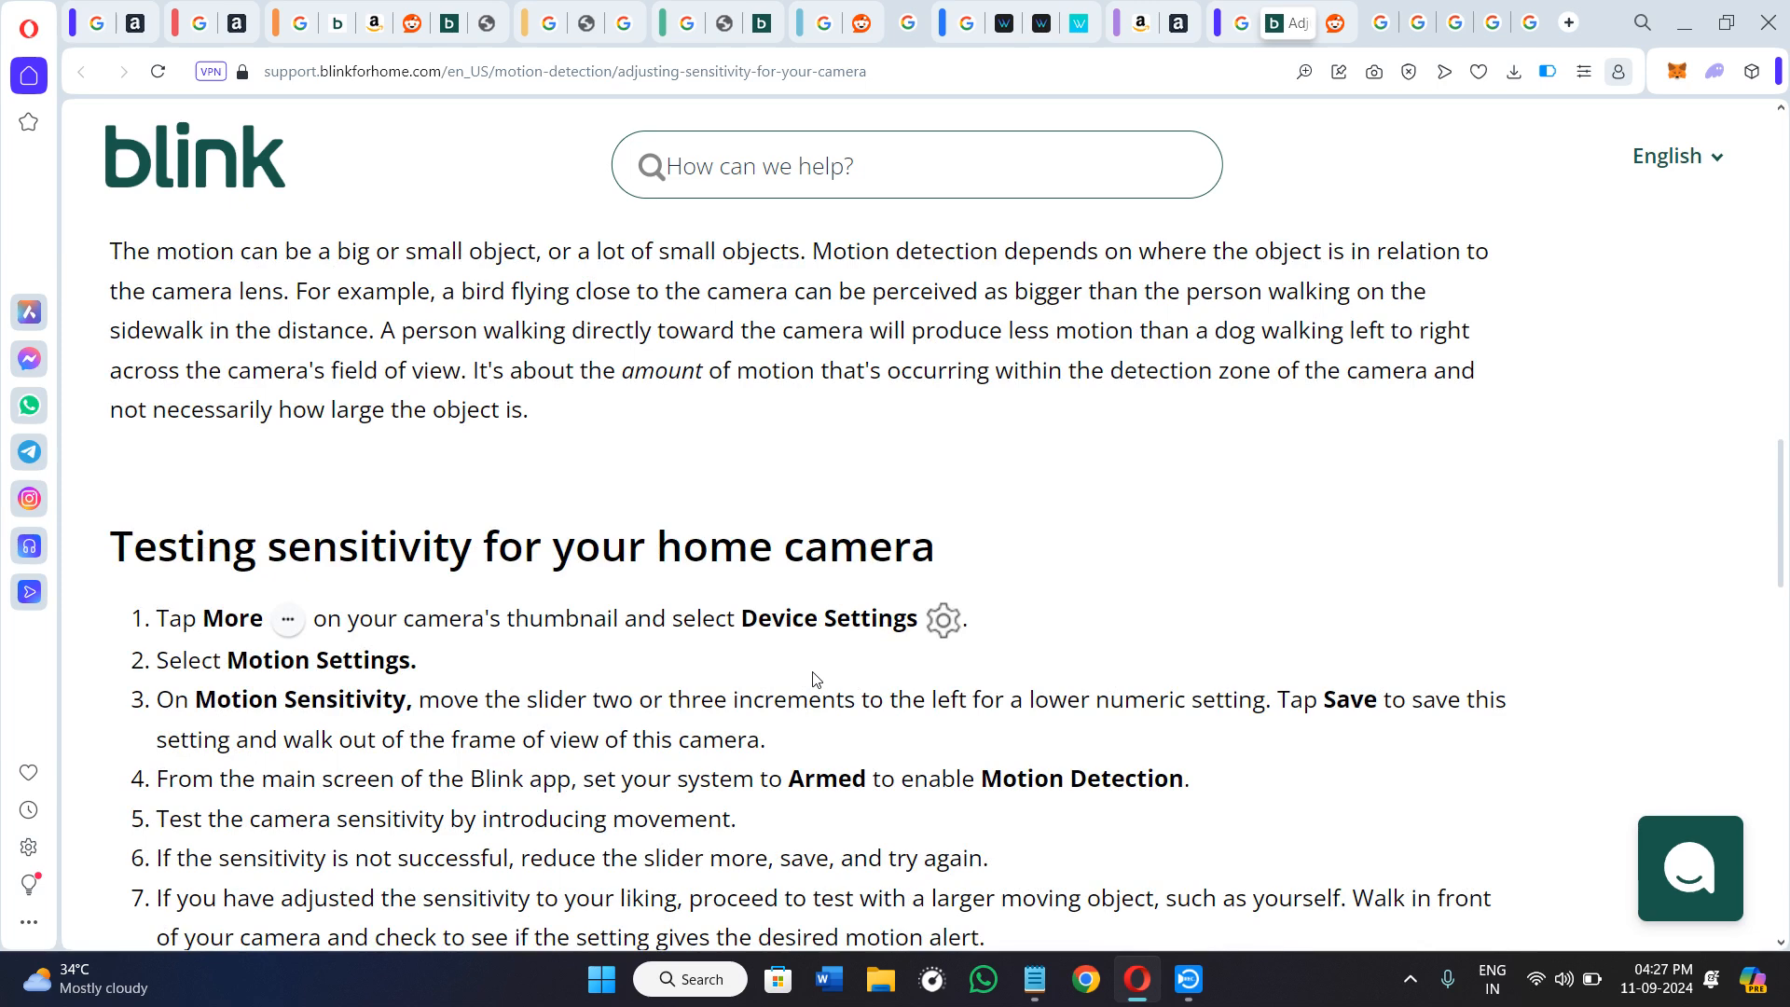
pyautogui.moveTo(497, 514)
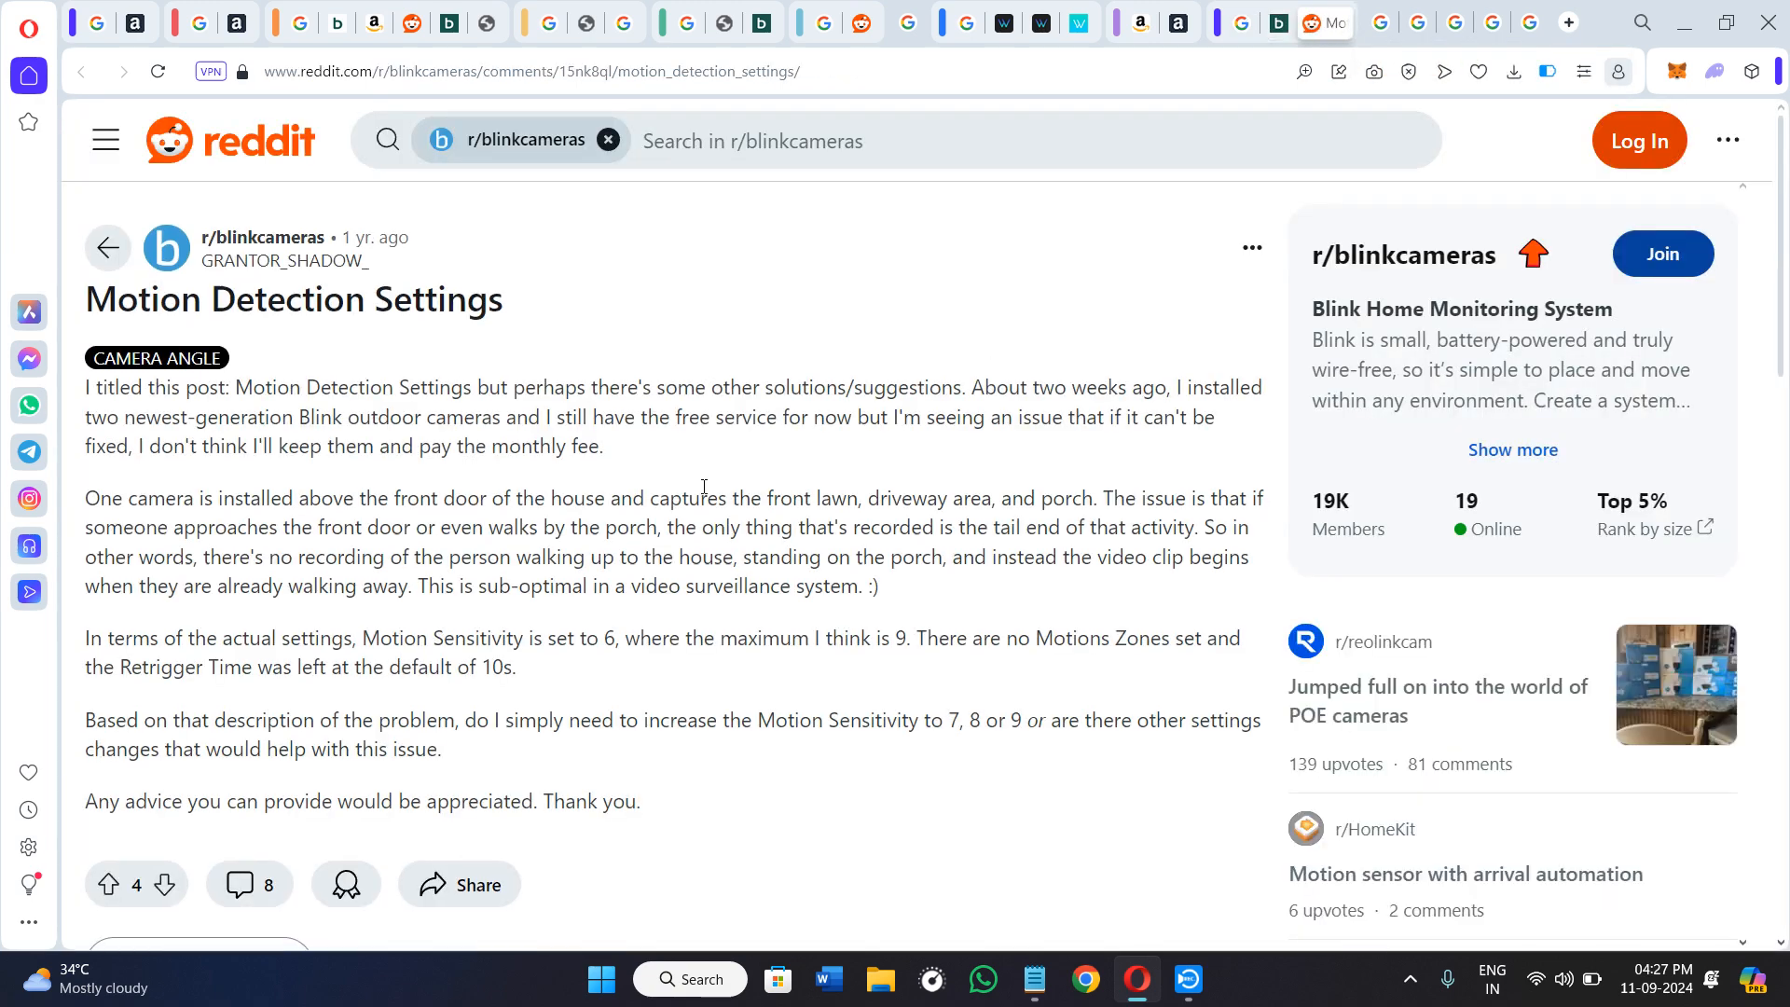
# Scroll through the thread's comments to the replies about avoiding the motion sensor
pyautogui.scroll(-3)
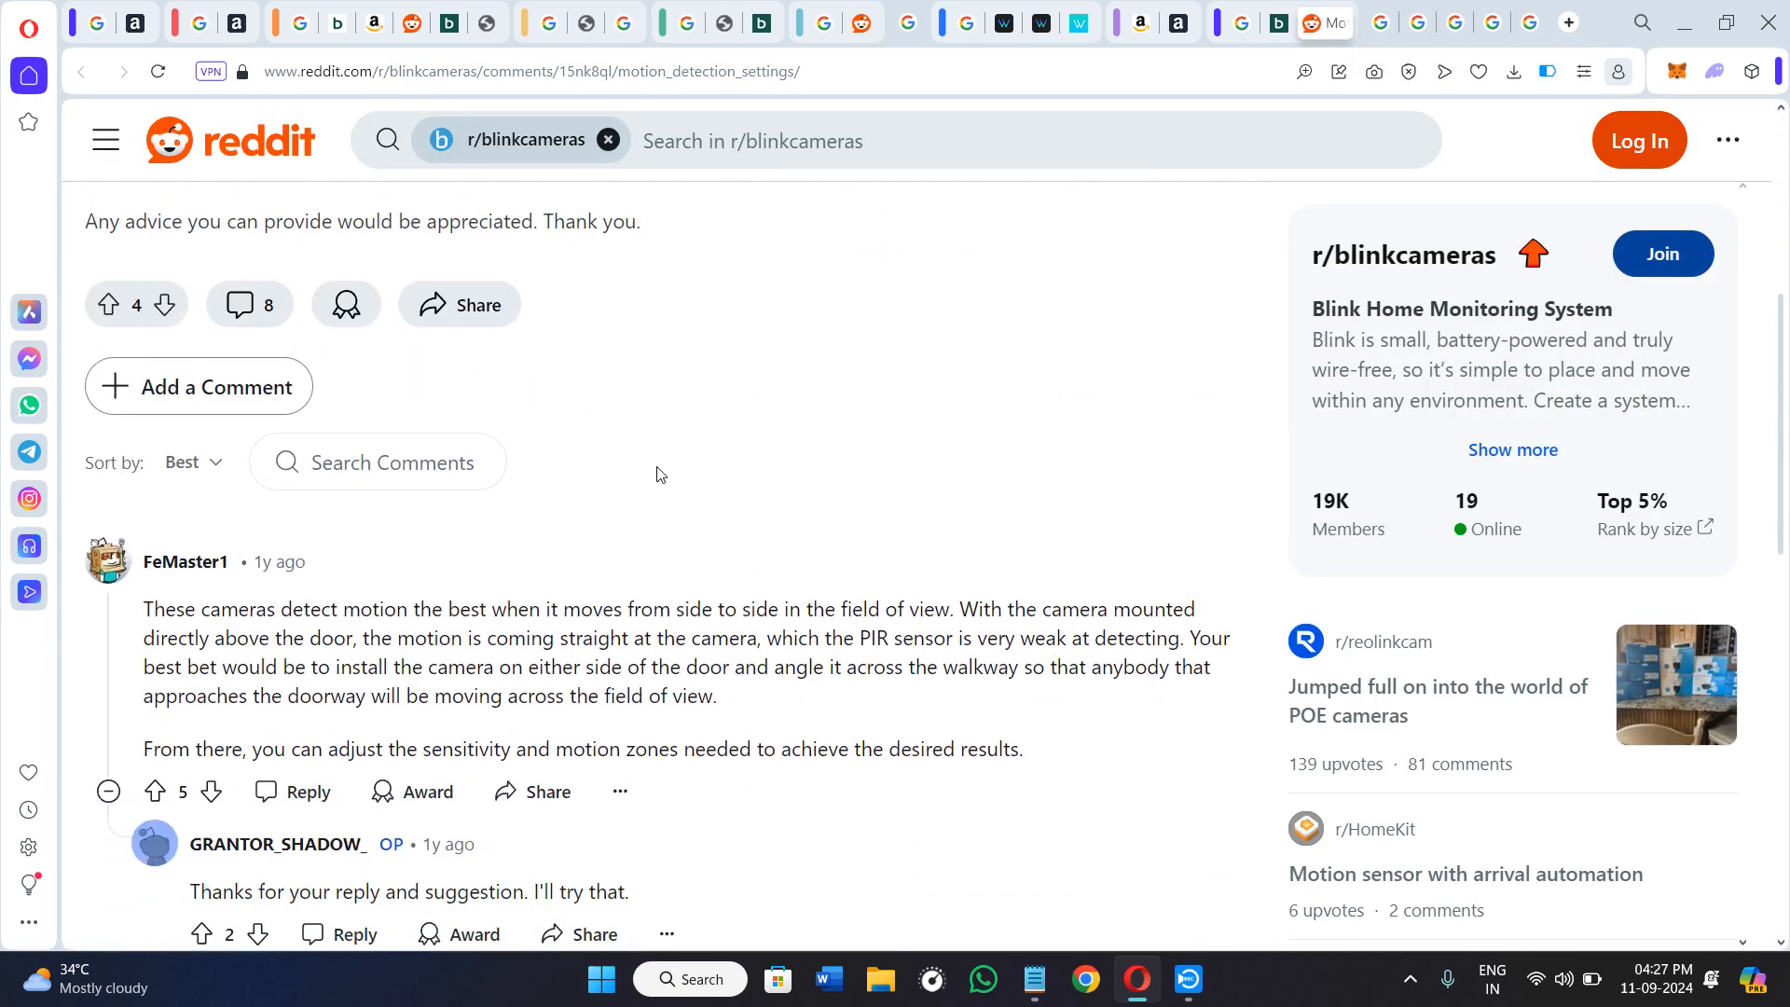
pyautogui.scroll(-3)
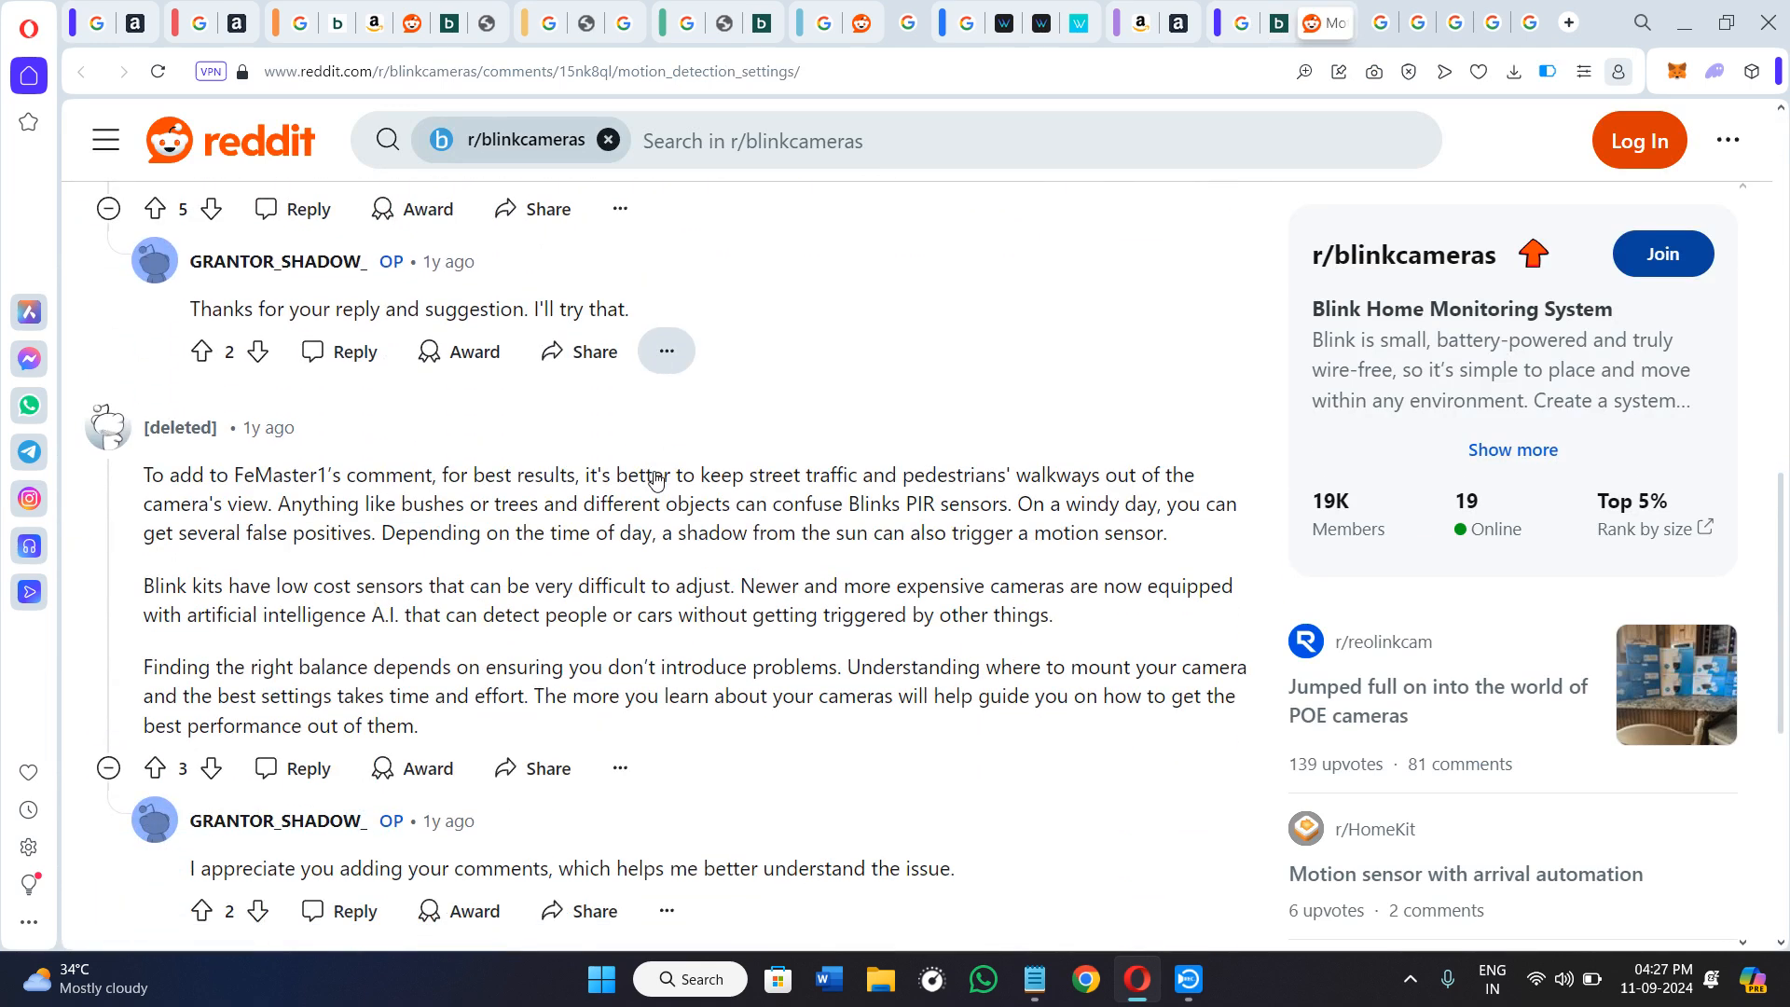
pyautogui.scroll(-3)
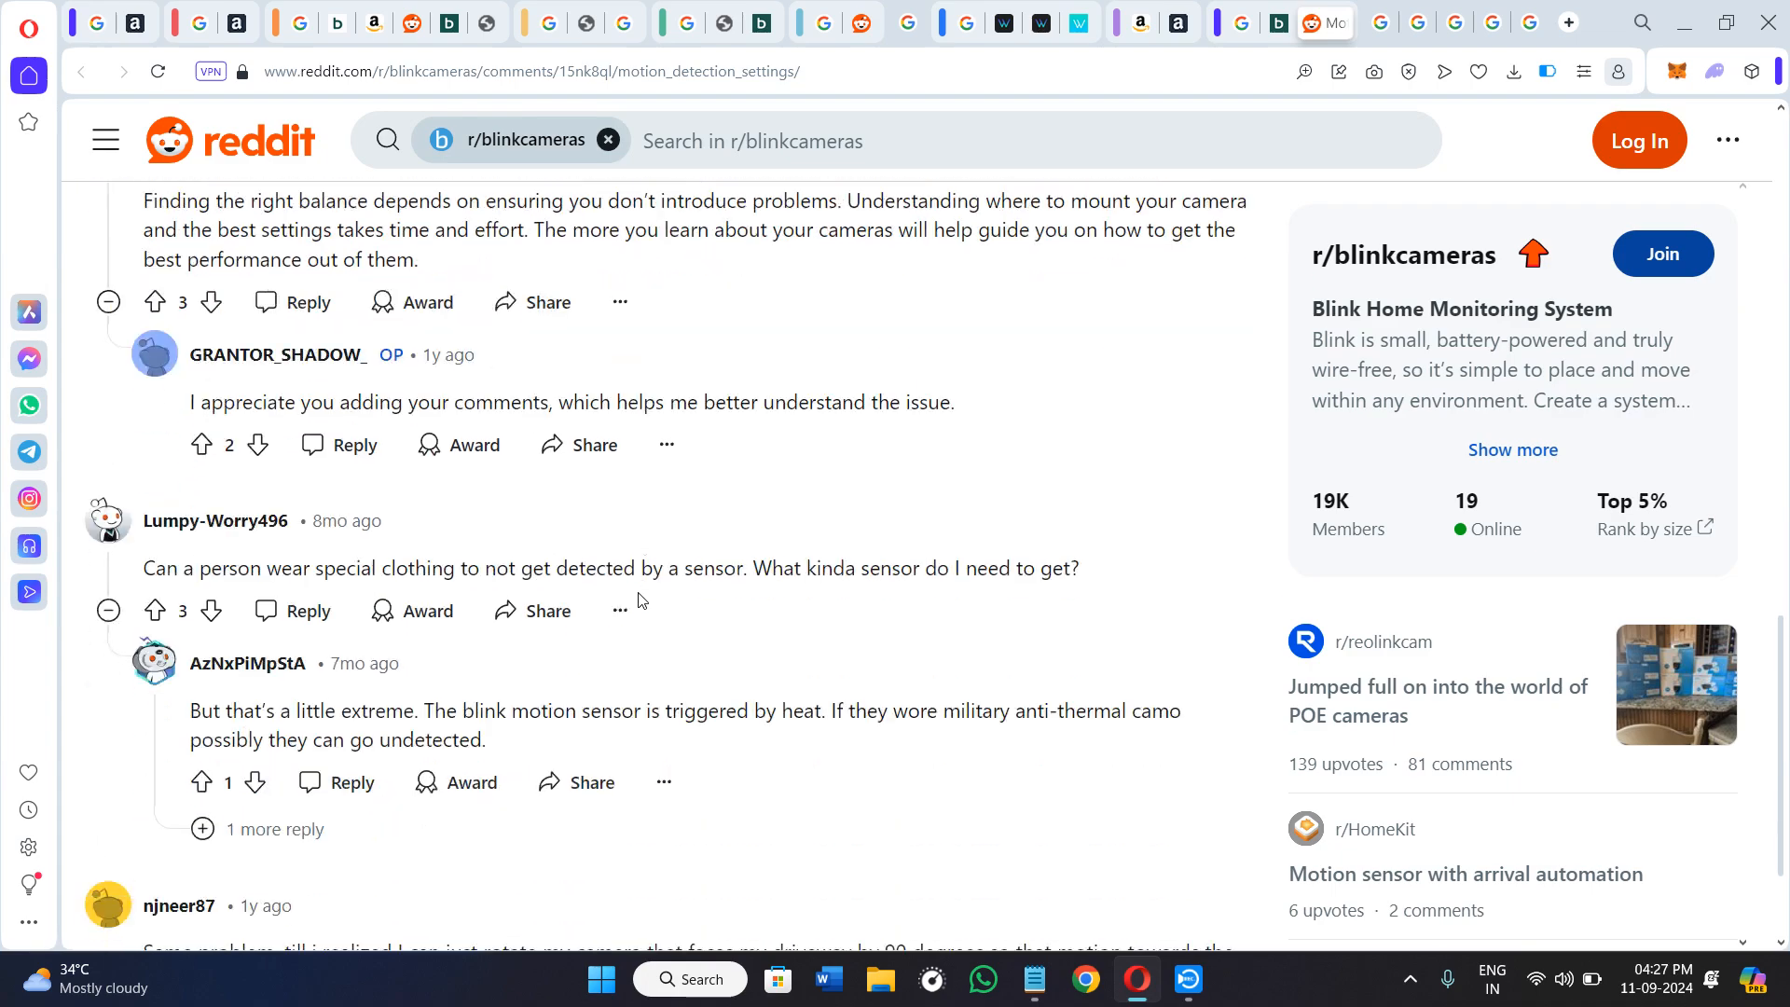